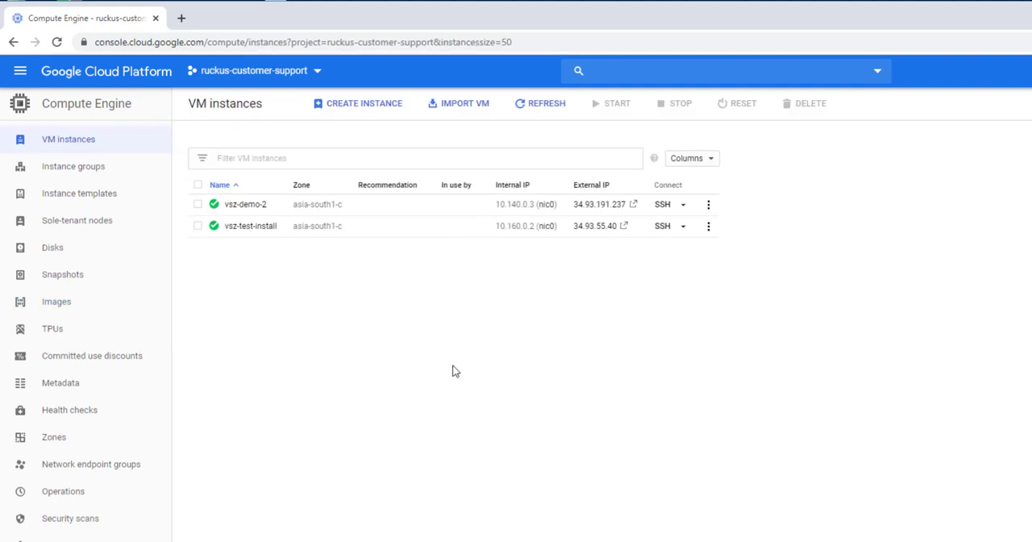
Step: Check the vSZ Setup Wizard tab, then return to the GCP project Home dashboard
{"action": "left_click", "coordinate": [993, 9]}
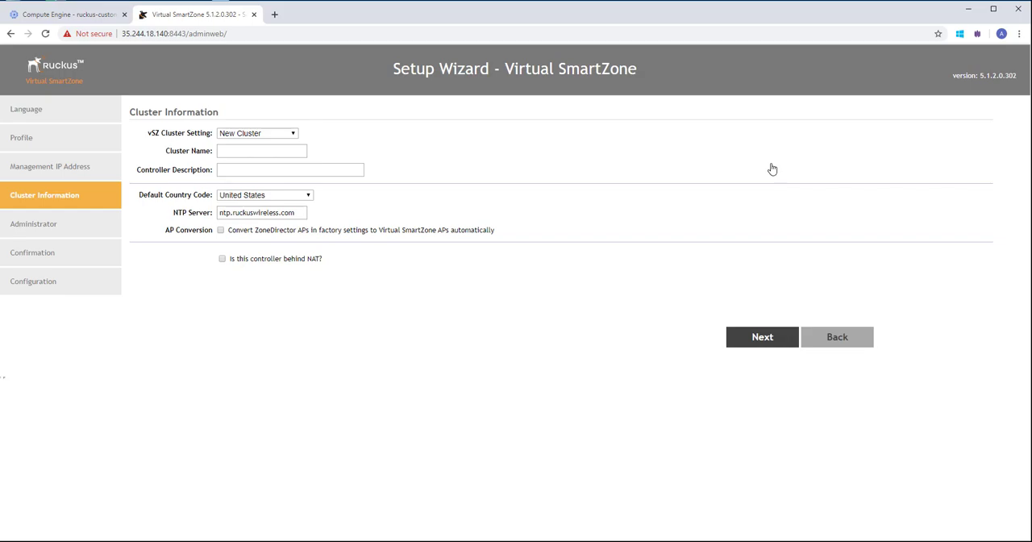
{"action": "left_click", "coordinate": [69, 14]}
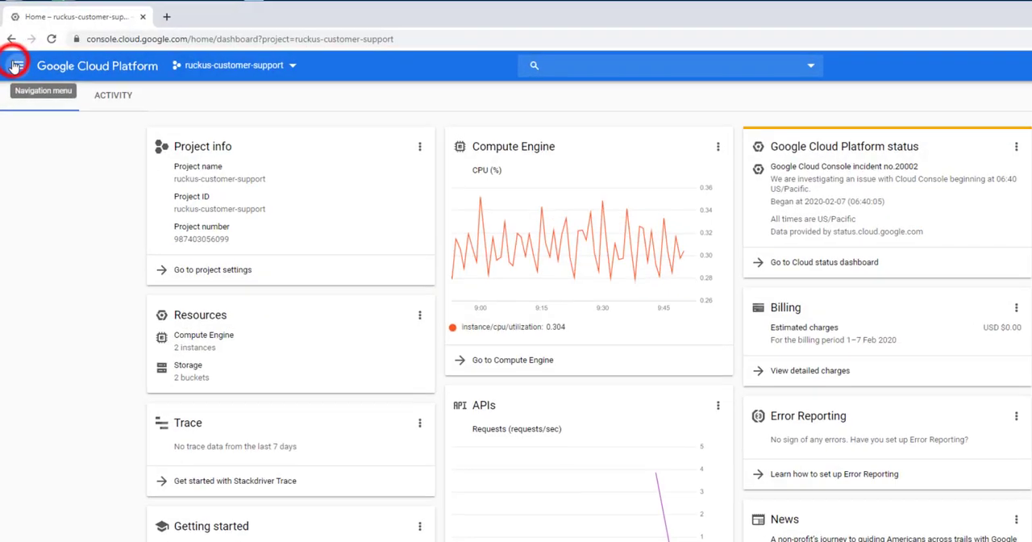
Step: Go to Storage from the Navigation menu to view the vsz-test-install bucket
{"action": "left_click", "coordinate": [15, 66]}
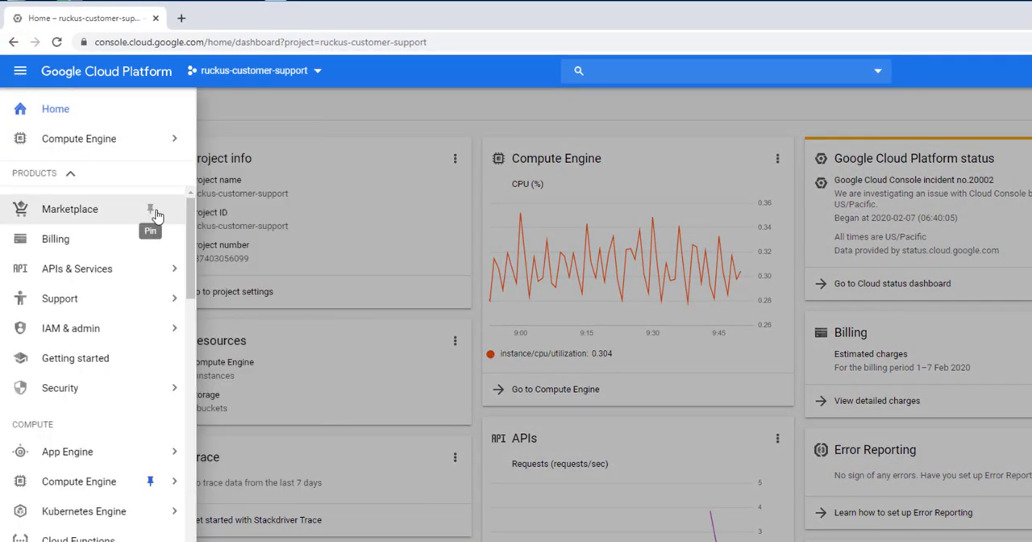
{"action": "scroll", "scroll_direction": "down", "scroll_amount": 3}
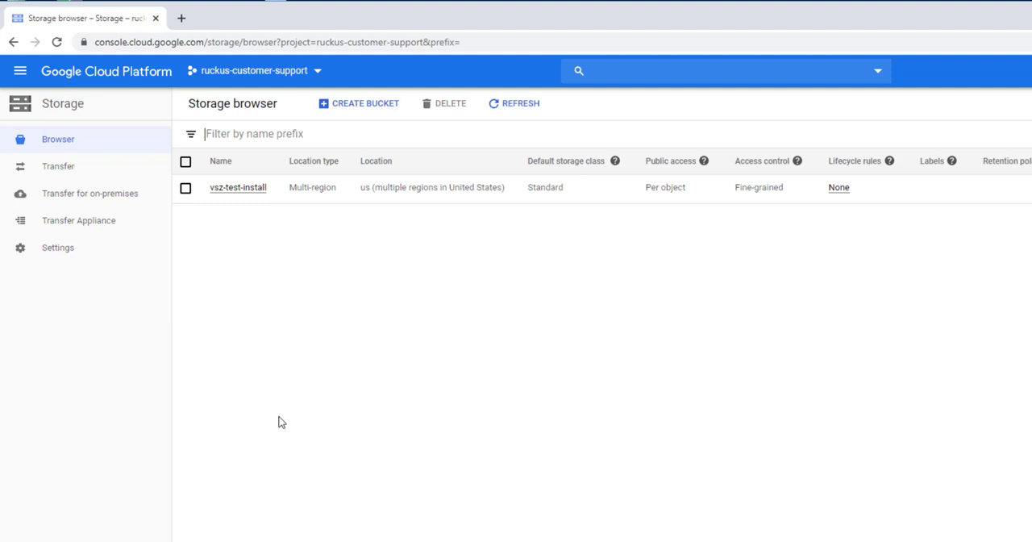
{"action": "left_click", "coordinate": [364, 103]}
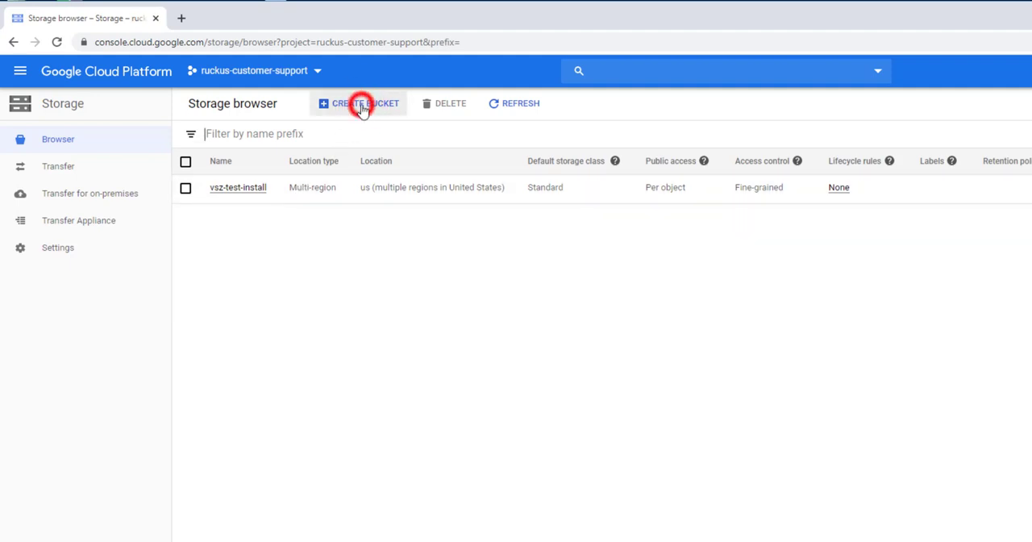
Step: Create bucket vsz-howto with multi-region US location, Standard class and fine-grained access
{"action": "left_click", "coordinate": [358, 104]}
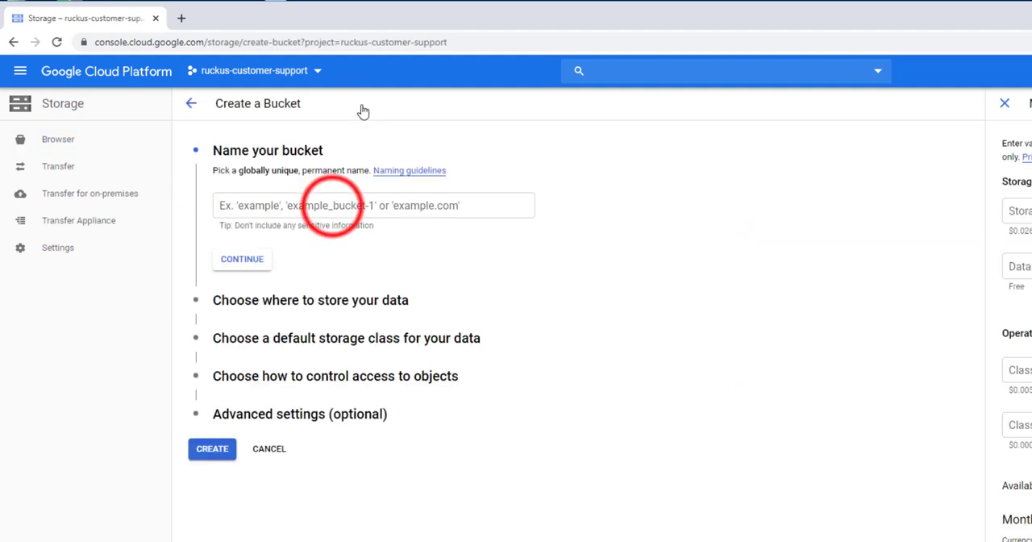
{"action": "type", "text": "vsz-howtow"}
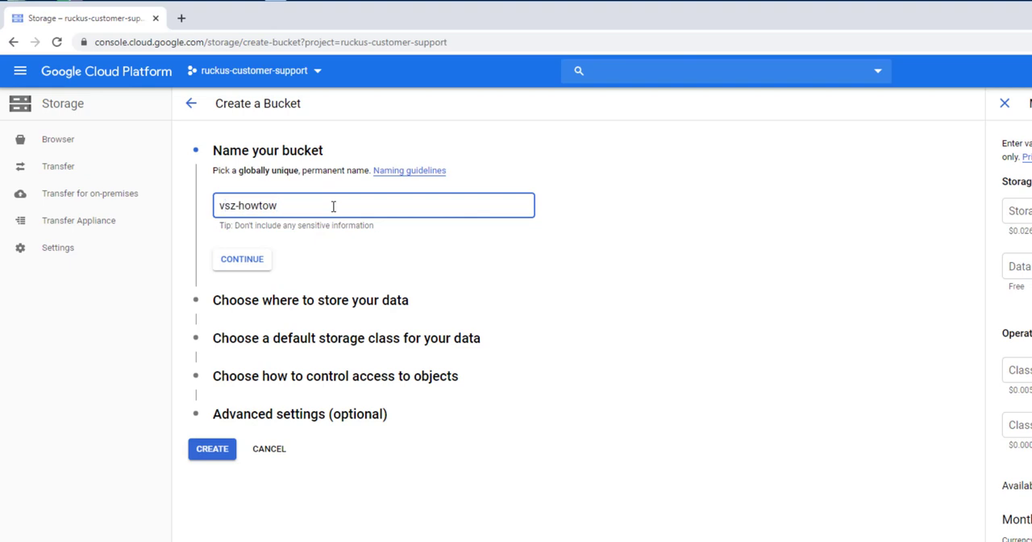
{"action": "key", "text": "Backspace"}
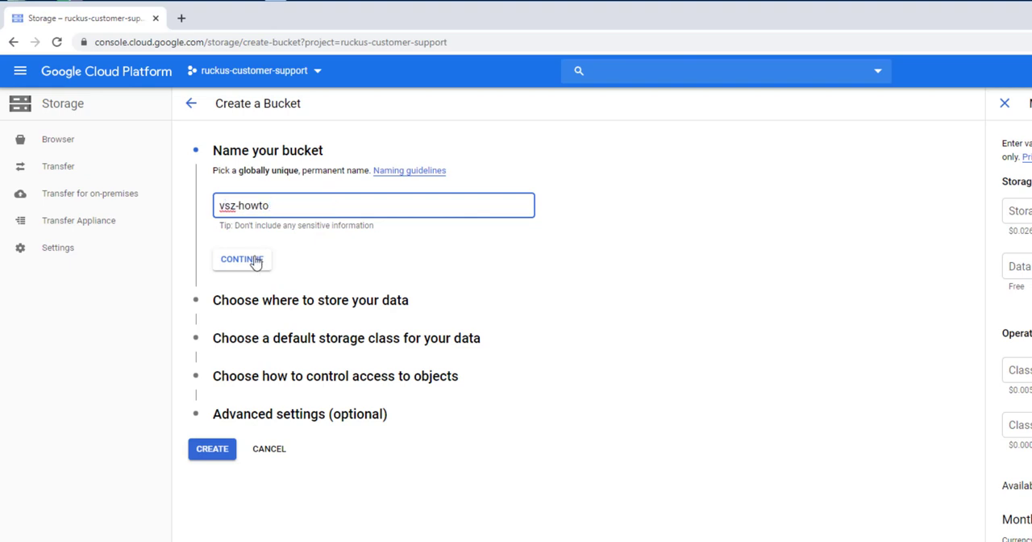
{"action": "left_click", "coordinate": [241, 259]}
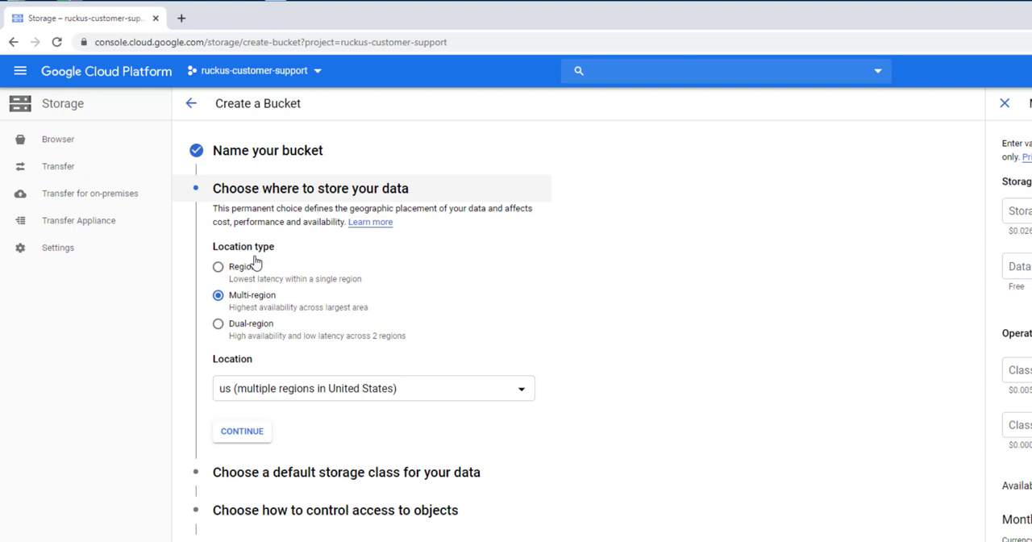
{"action": "mouse_move", "coordinate": [256, 335]}
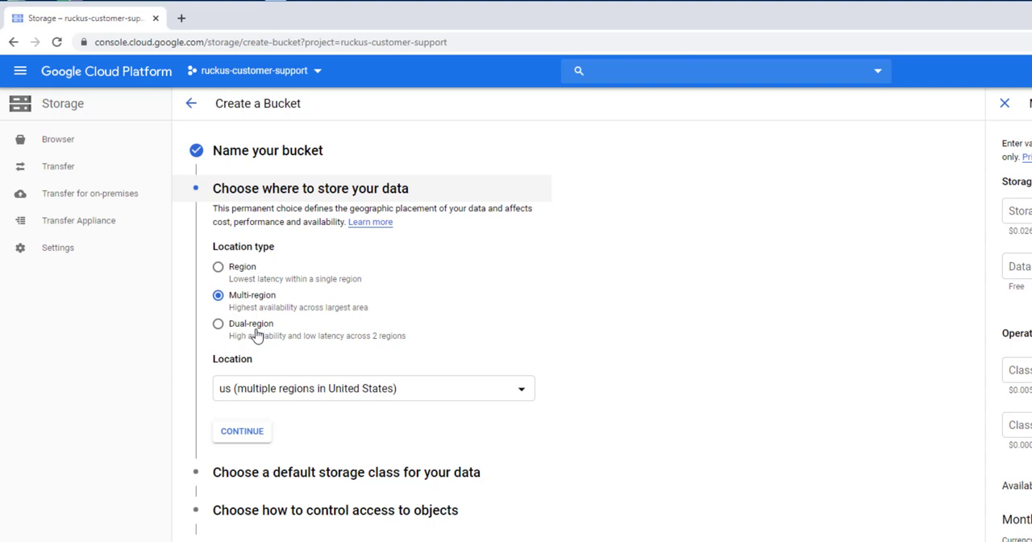
{"action": "left_click", "coordinate": [242, 431]}
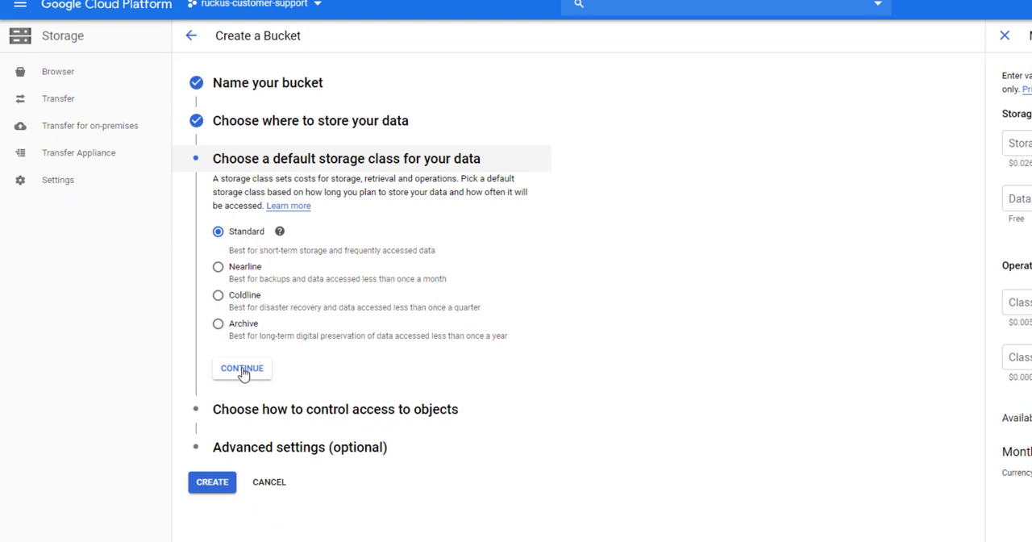
{"action": "left_click", "coordinate": [242, 368]}
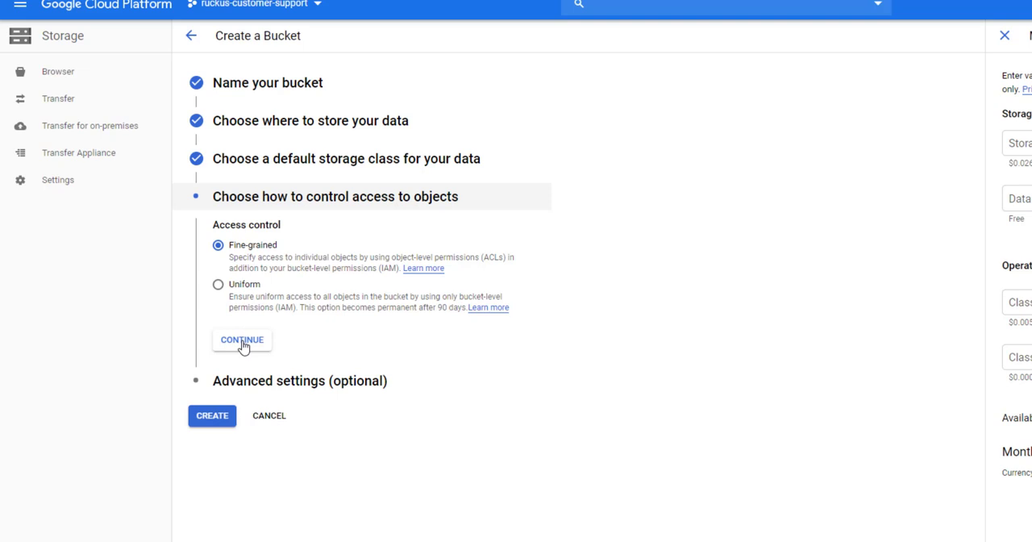
{"action": "left_click", "coordinate": [242, 340]}
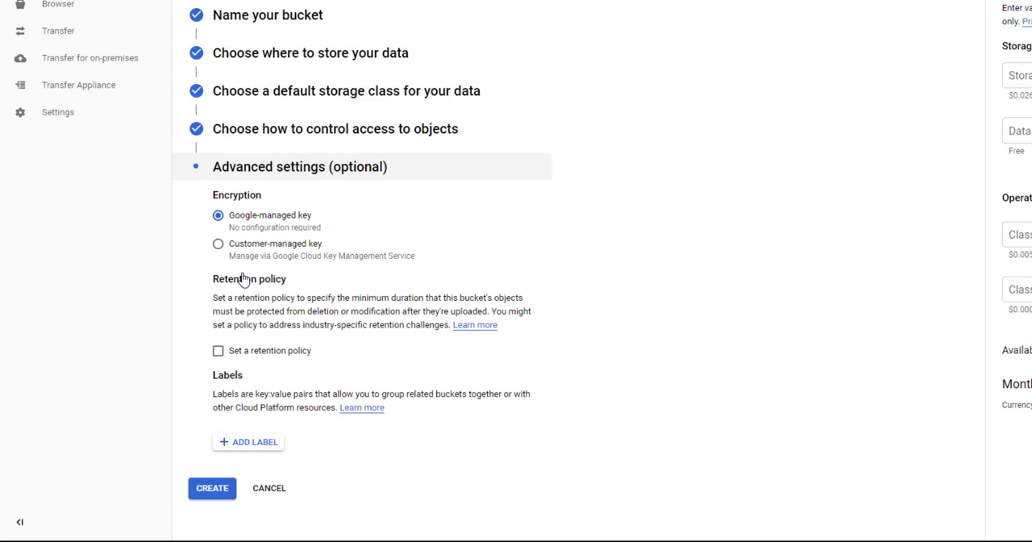
{"action": "mouse_move", "coordinate": [212, 507]}
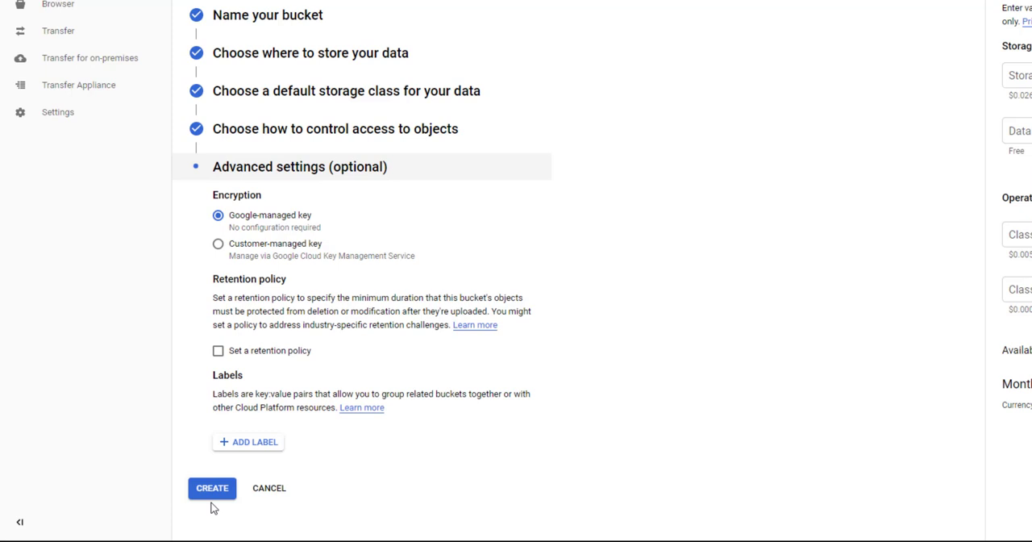
{"action": "left_click", "coordinate": [211, 487]}
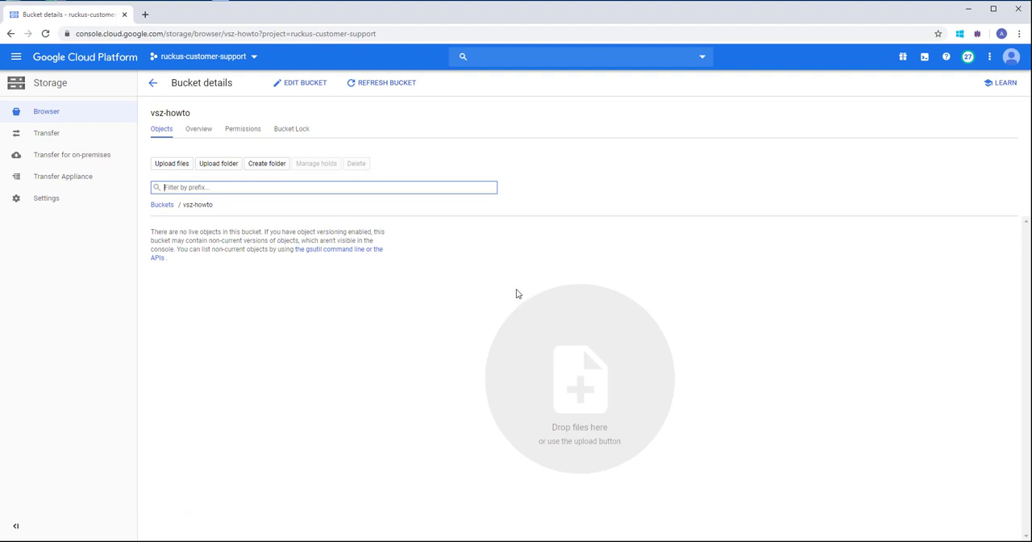
{"action": "mouse_move", "coordinate": [493, 301]}
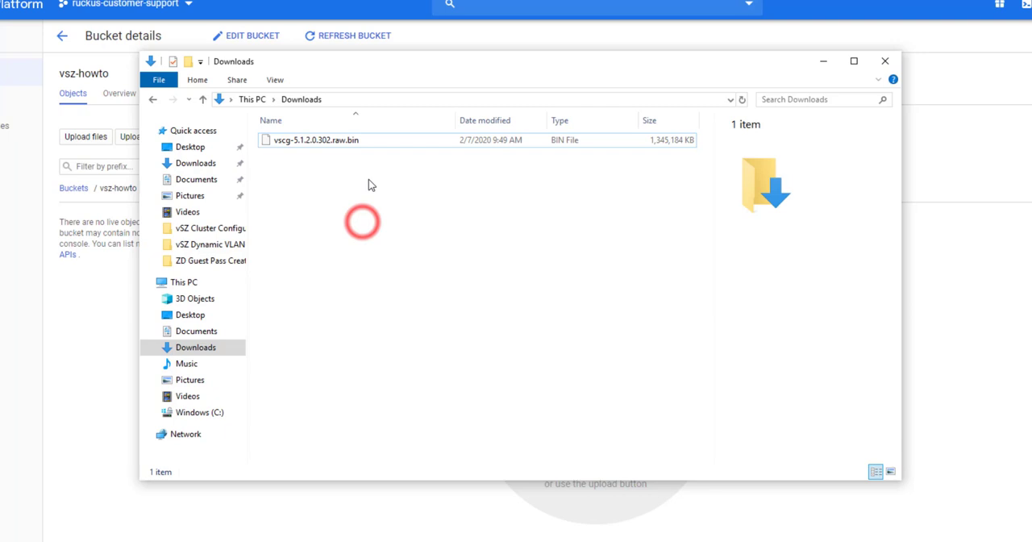
Step: Extract vscg-5.1.2.0.302.raw.bin, then the resulting .raw file, into Downloads with 7-Zip
{"action": "left_click", "coordinate": [315, 139]}
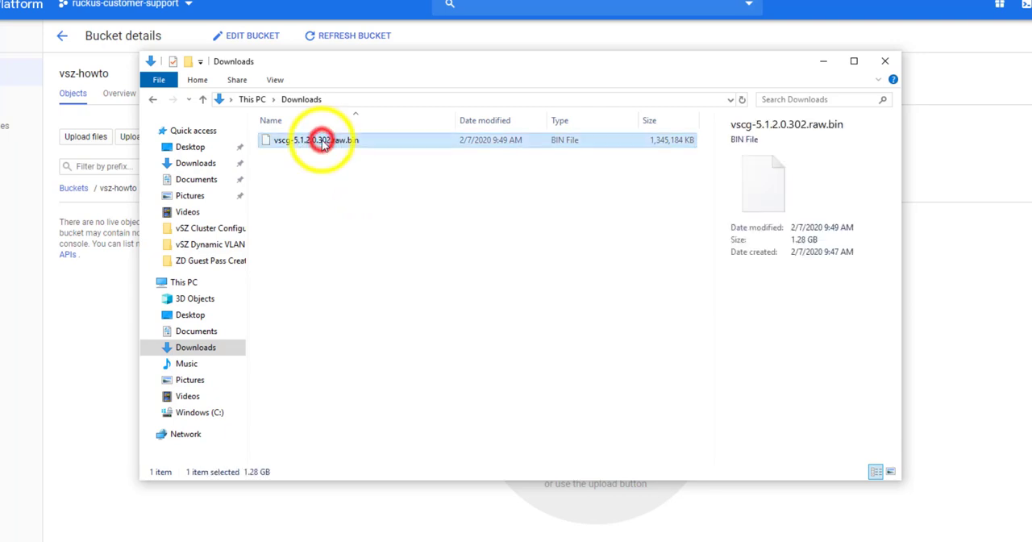
{"action": "right_click", "coordinate": [318, 139]}
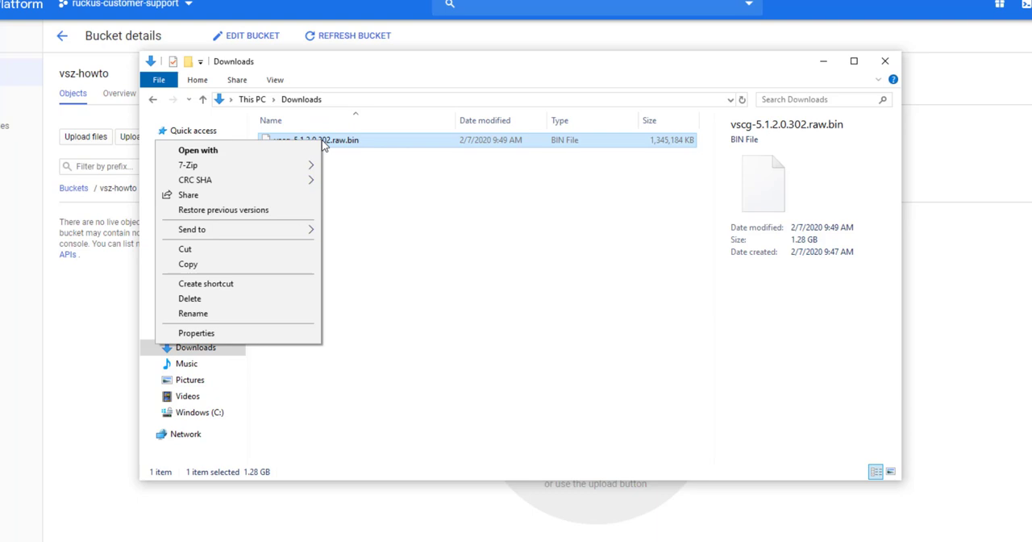
{"action": "mouse_move", "coordinate": [311, 165]}
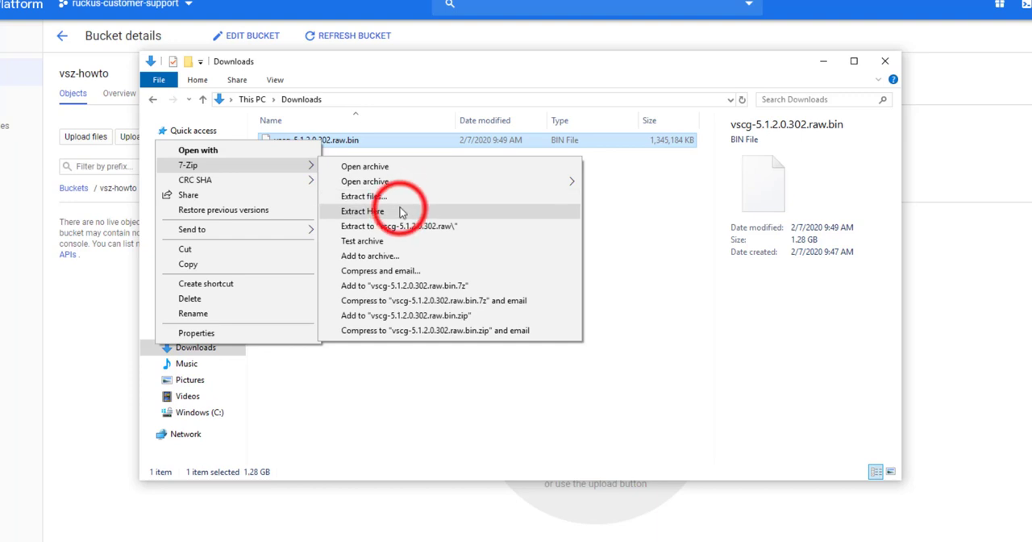
{"action": "left_click", "coordinate": [362, 210]}
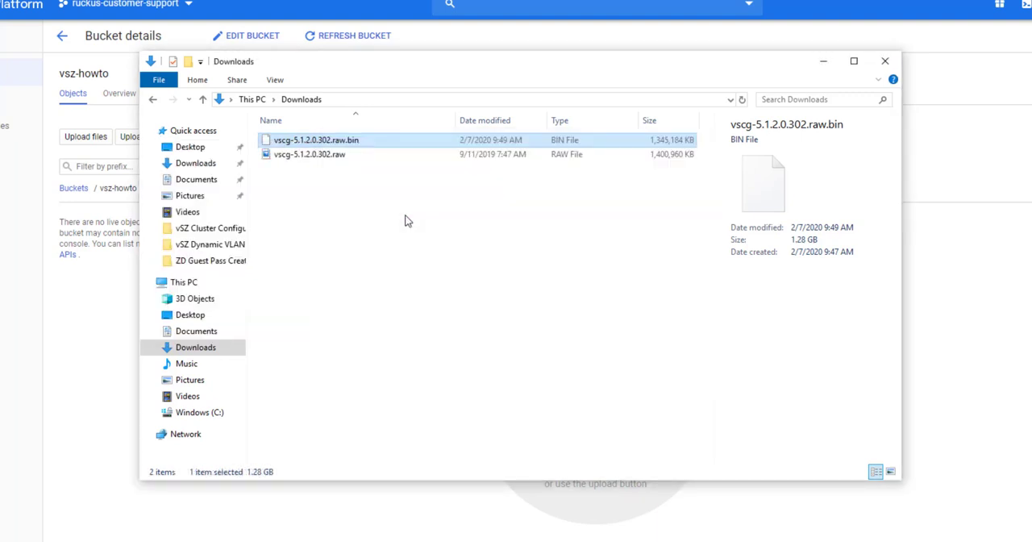
{"action": "mouse_move", "coordinate": [336, 185]}
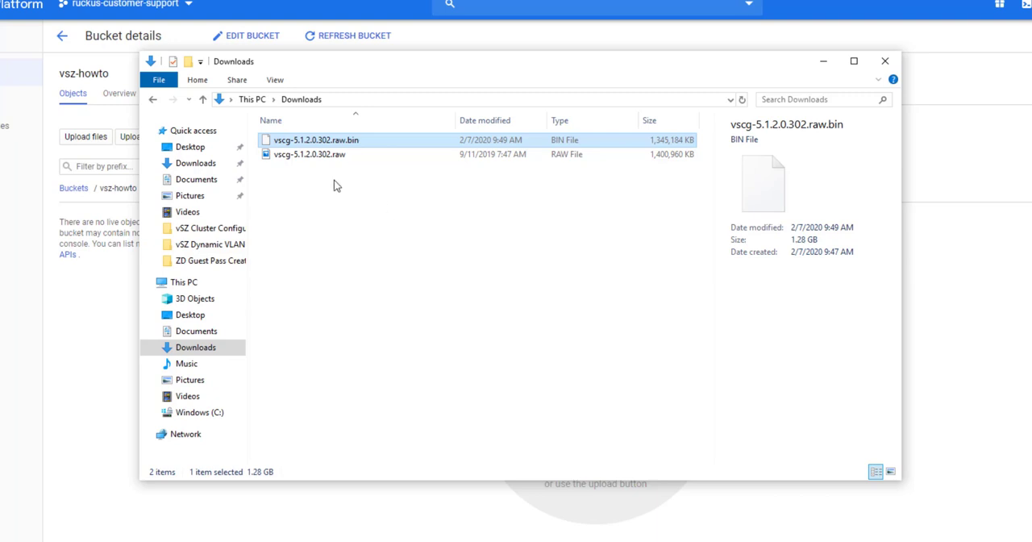
{"action": "left_click", "coordinate": [309, 154]}
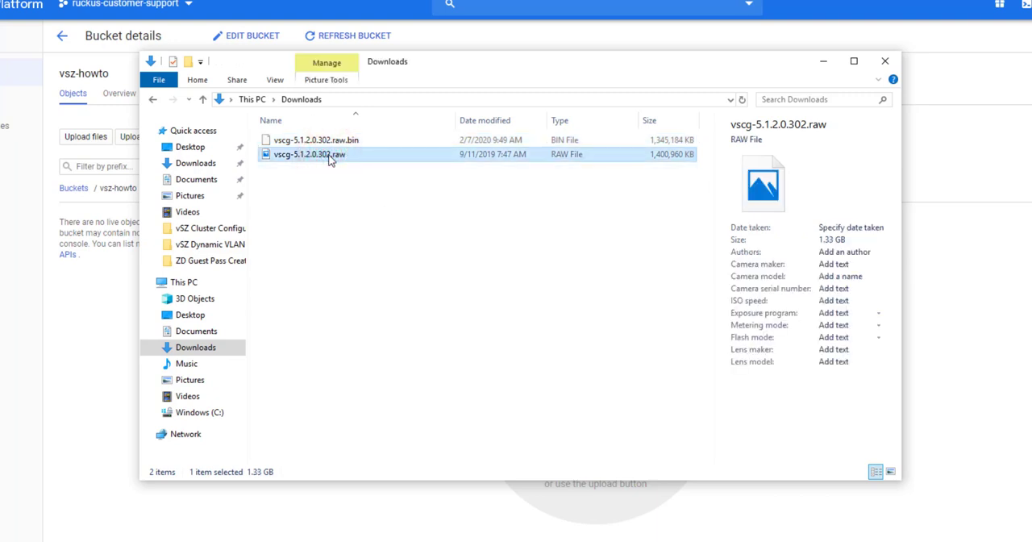
{"action": "right_click", "coordinate": [310, 154]}
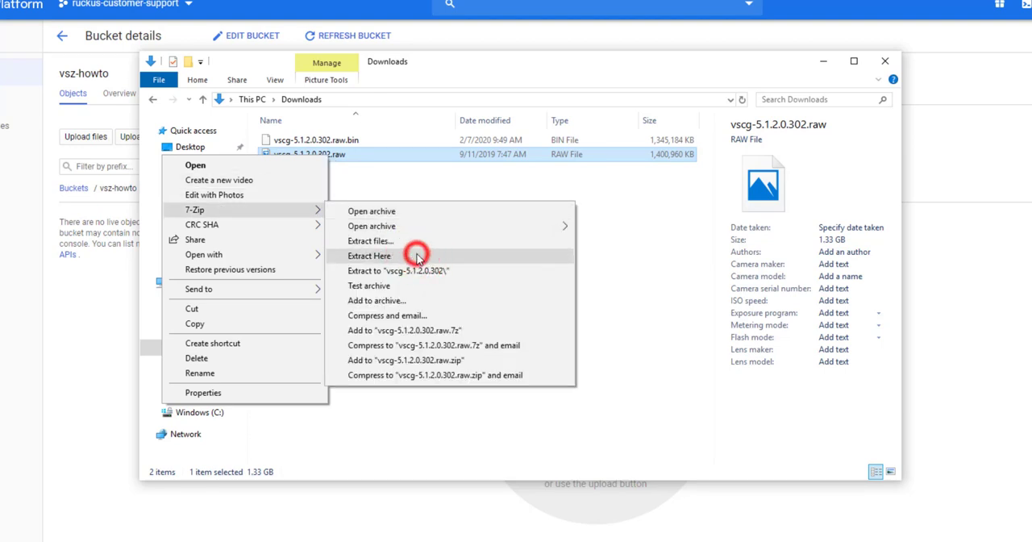
{"action": "left_click", "coordinate": [370, 256]}
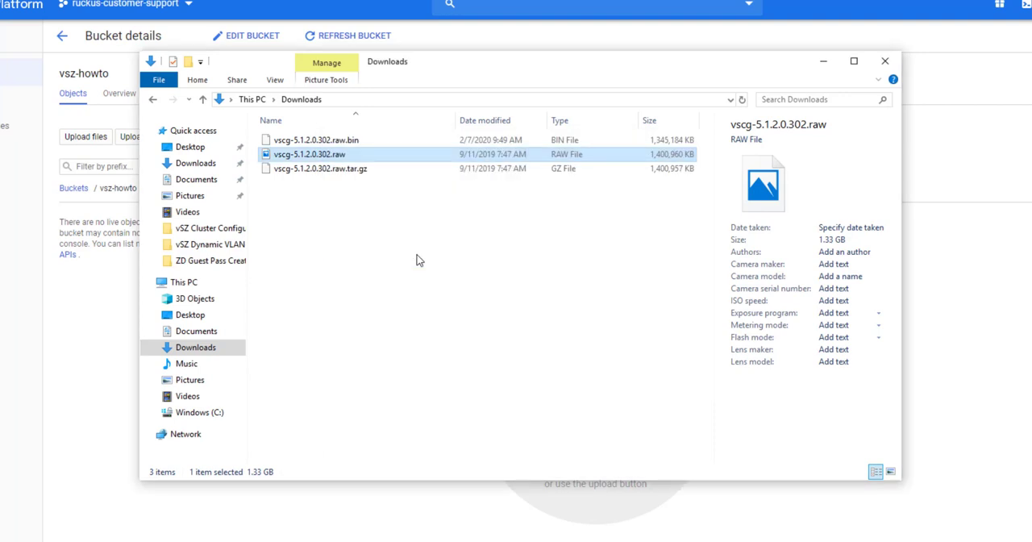
{"action": "mouse_move", "coordinate": [390, 242]}
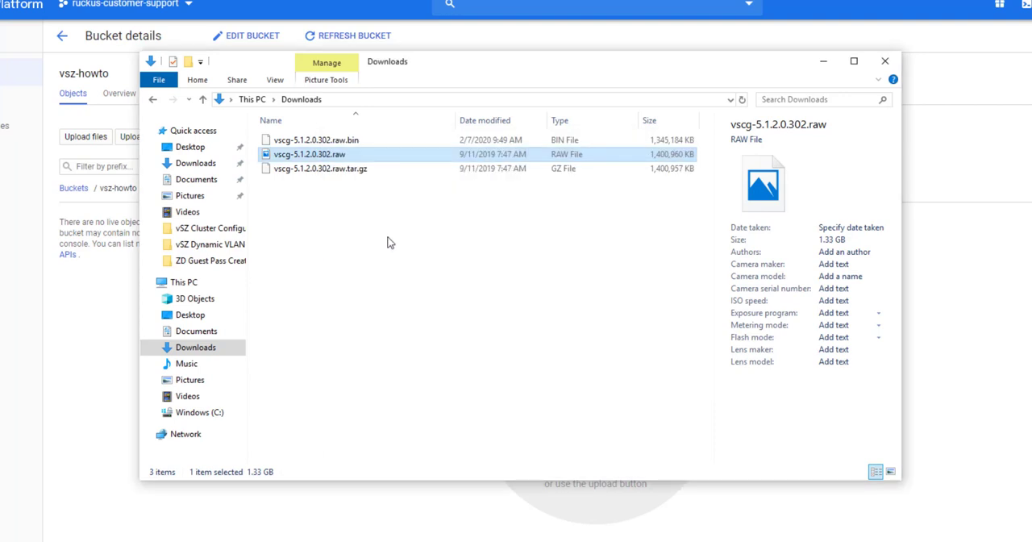
{"action": "mouse_move", "coordinate": [489, 67]}
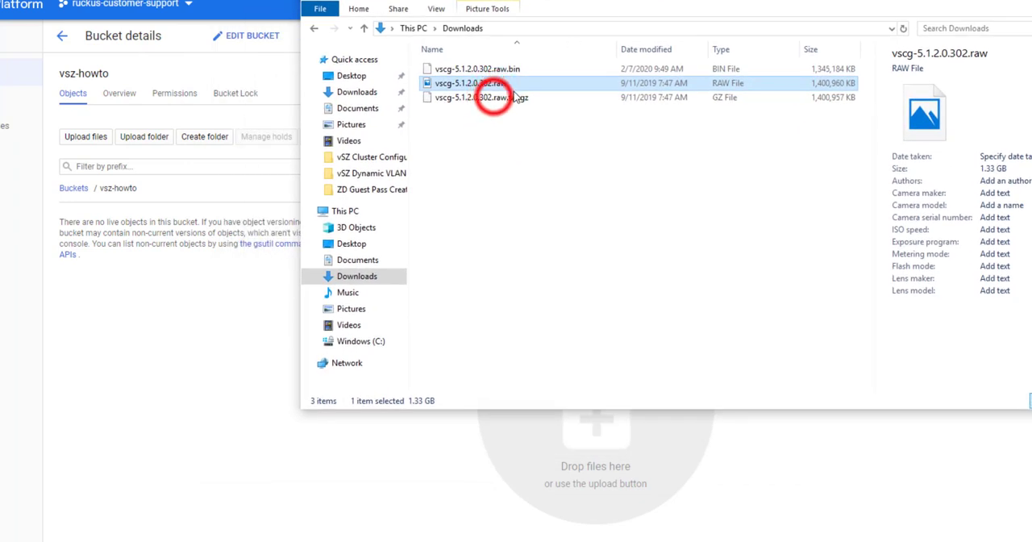
Step: Drag vscg-5.1.2.0.302.raw.tar.gz from Downloads into the vsz-howto bucket to upload it
{"action": "left_click", "coordinate": [481, 97]}
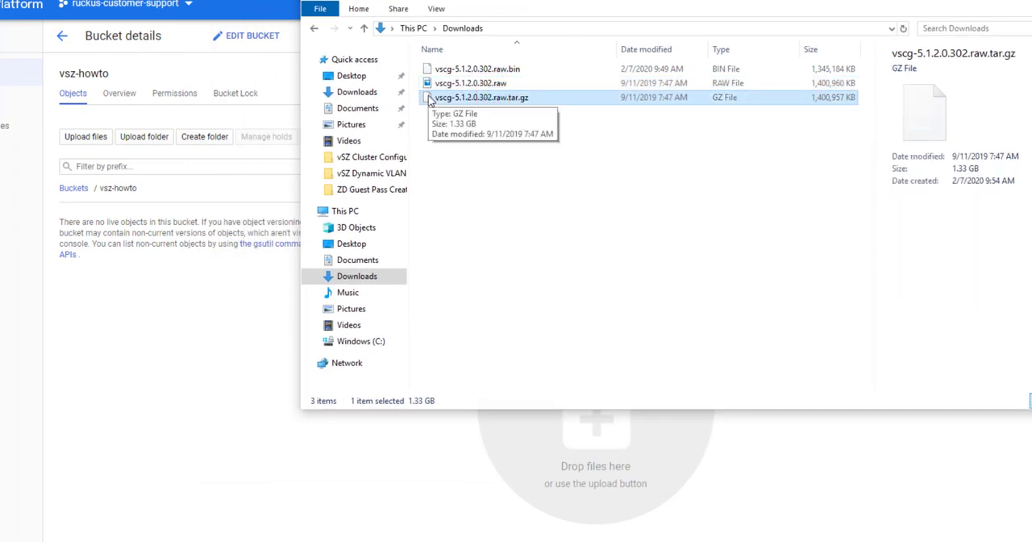
{"action": "left_click_drag", "start_coordinate": [480, 97], "coordinate": [589, 472]}
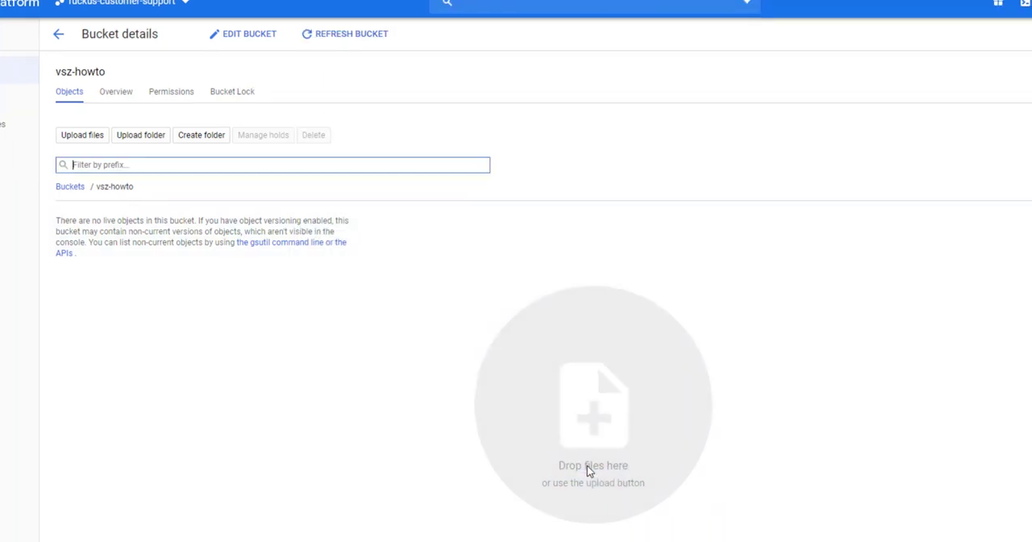
{"action": "left_click", "coordinate": [81, 135]}
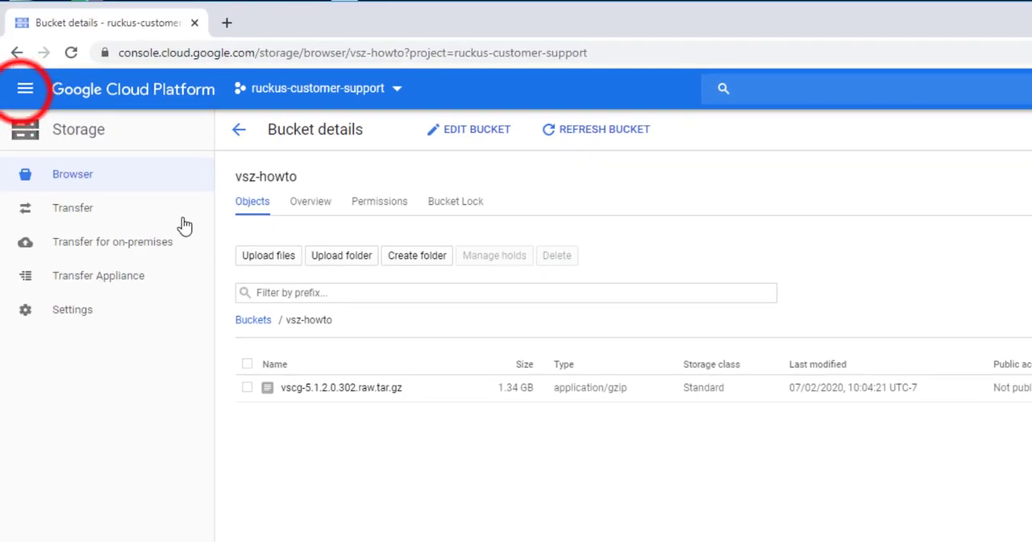
Step: Start a new Compute Engine image named vsz-howto
{"action": "left_click", "coordinate": [24, 89]}
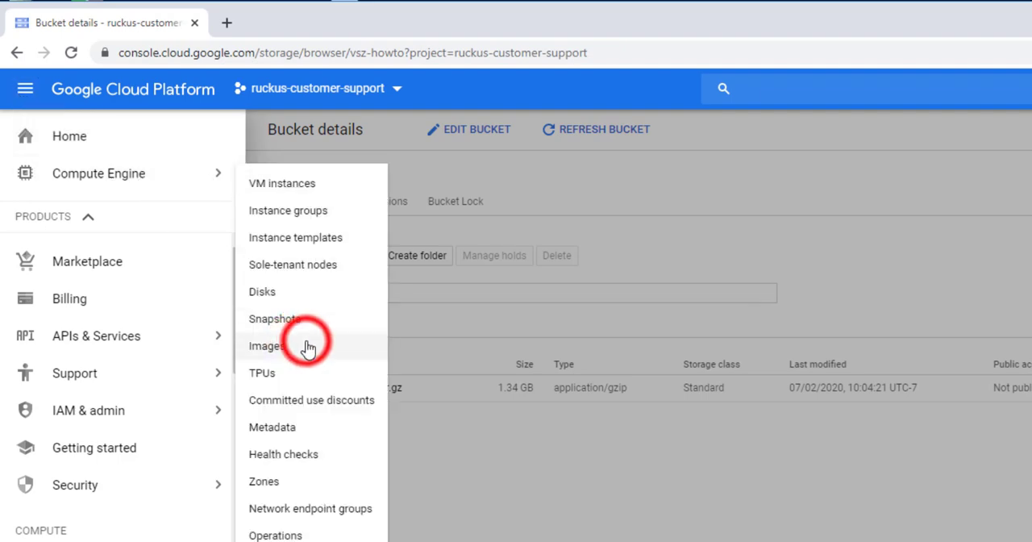
{"action": "left_click", "coordinate": [266, 345]}
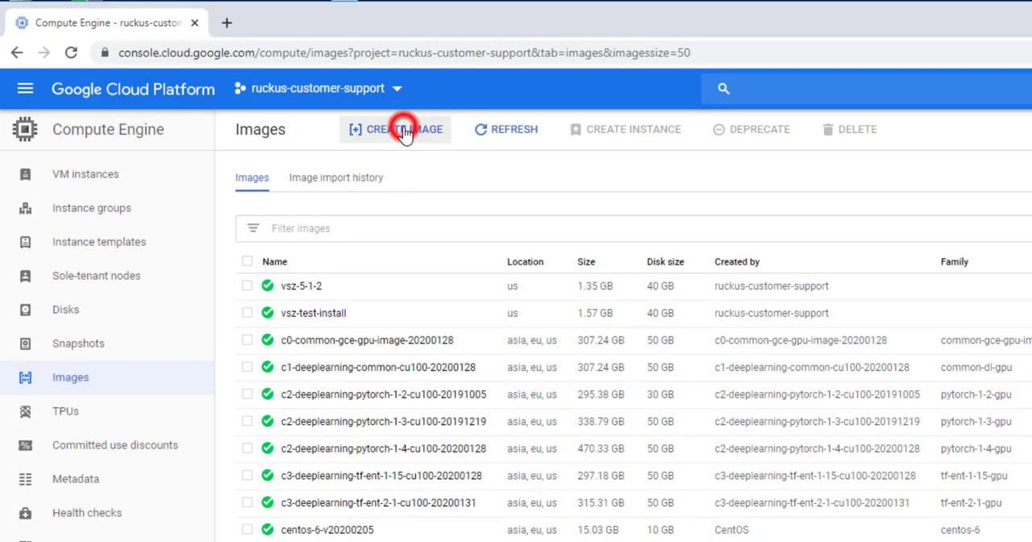
{"action": "left_click", "coordinate": [395, 129]}
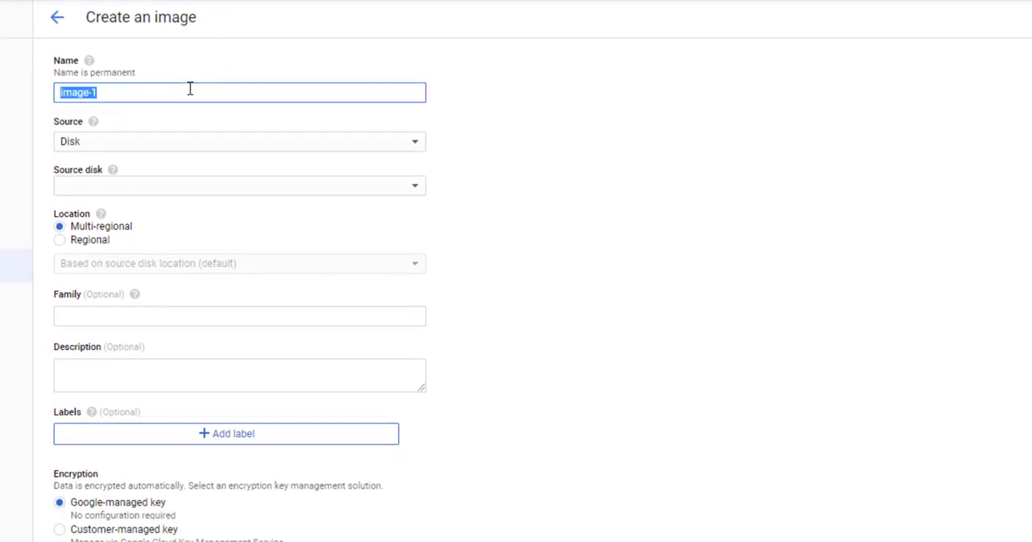
{"action": "type", "text": "vsz-ho"}
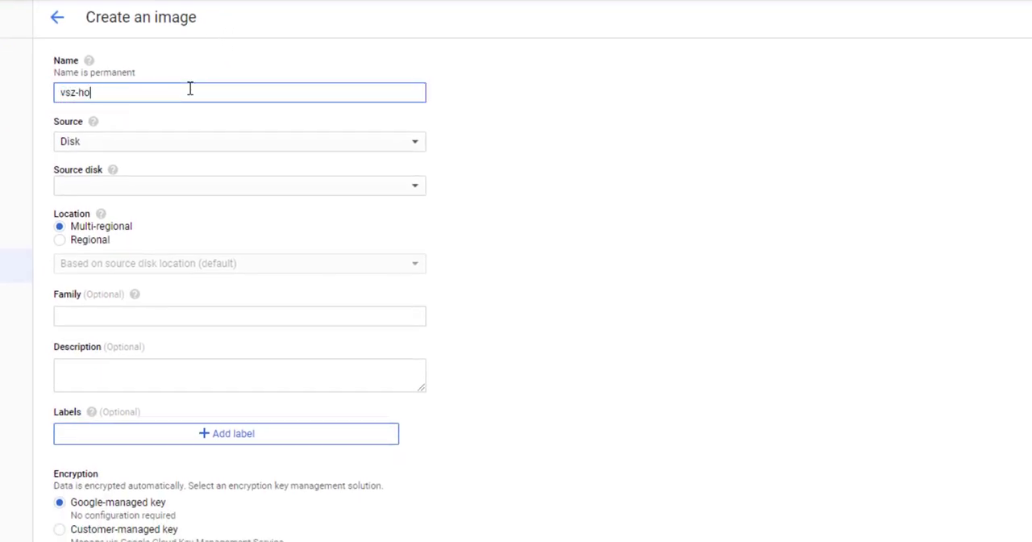
{"action": "type", "text": "wto"}
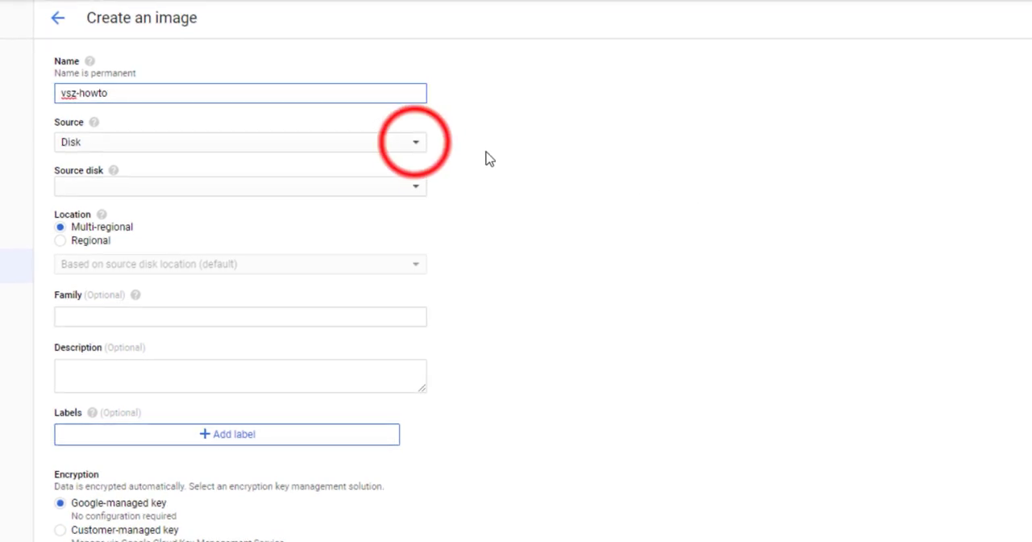
Step: Source the image from the bucket's tar.gz Cloud Storage file and create it
{"action": "left_click", "coordinate": [415, 142]}
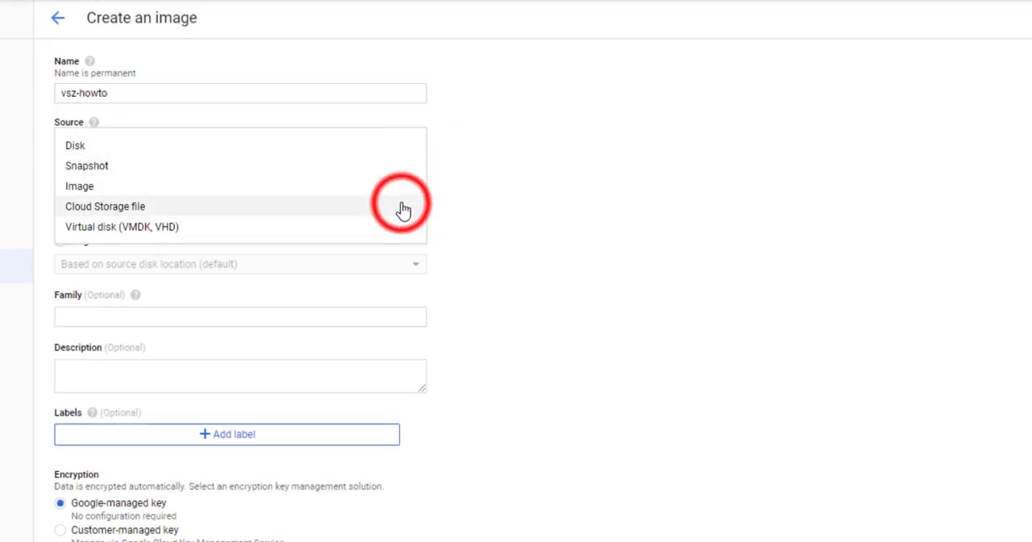
{"action": "left_click", "coordinate": [105, 207]}
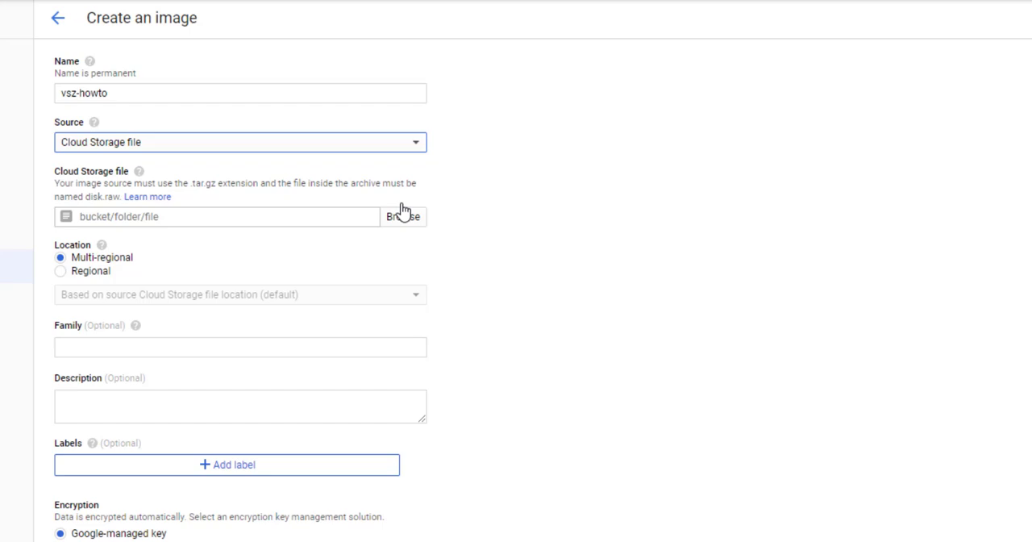
{"action": "left_click", "coordinate": [403, 216]}
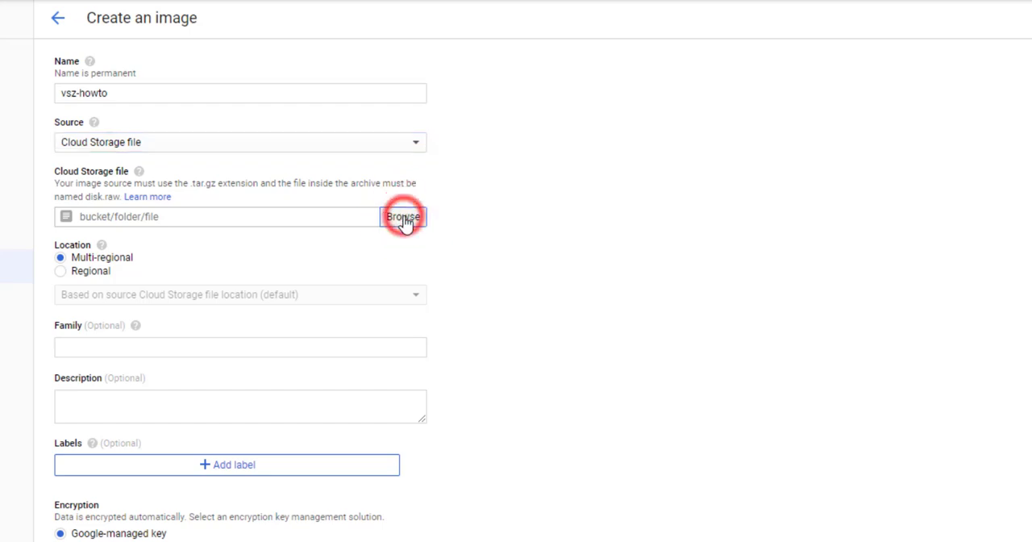
{"action": "left_click", "coordinate": [403, 216]}
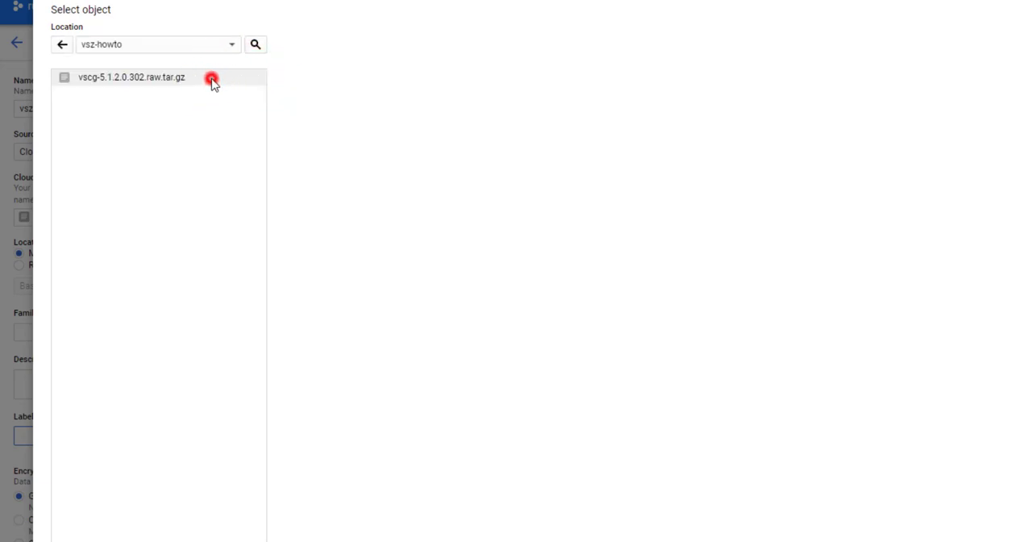
{"action": "left_click", "coordinate": [212, 77]}
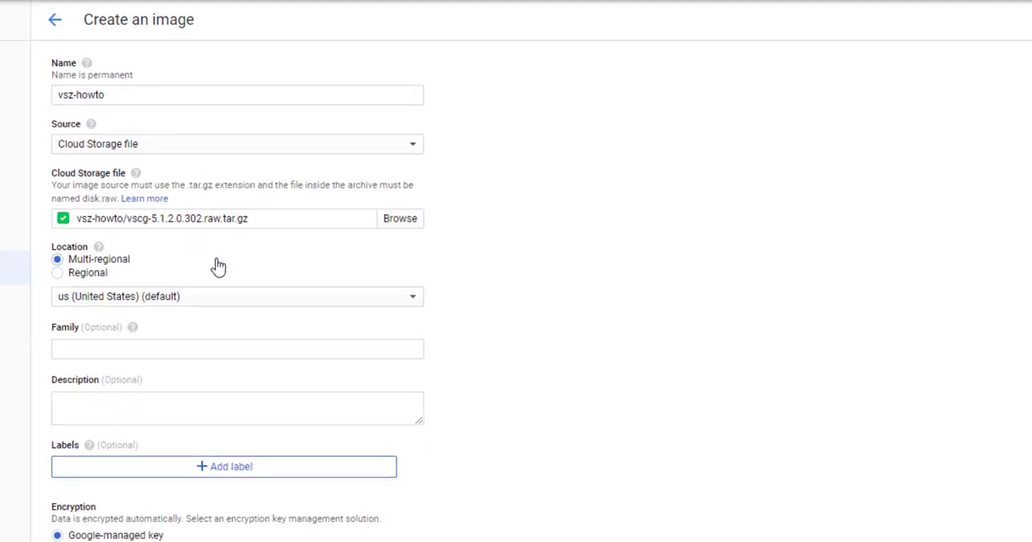
{"action": "mouse_move", "coordinate": [494, 301]}
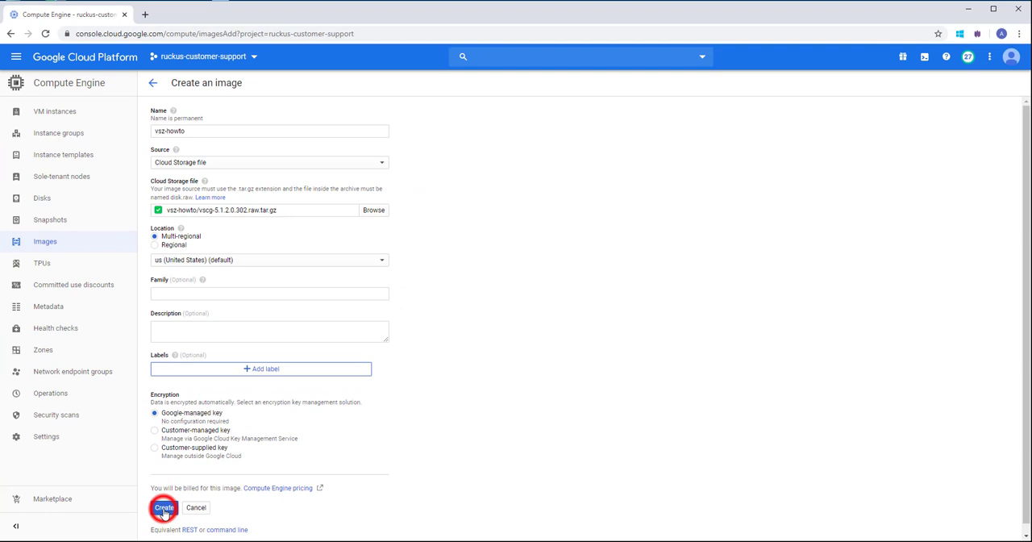
{"action": "left_click", "coordinate": [164, 507]}
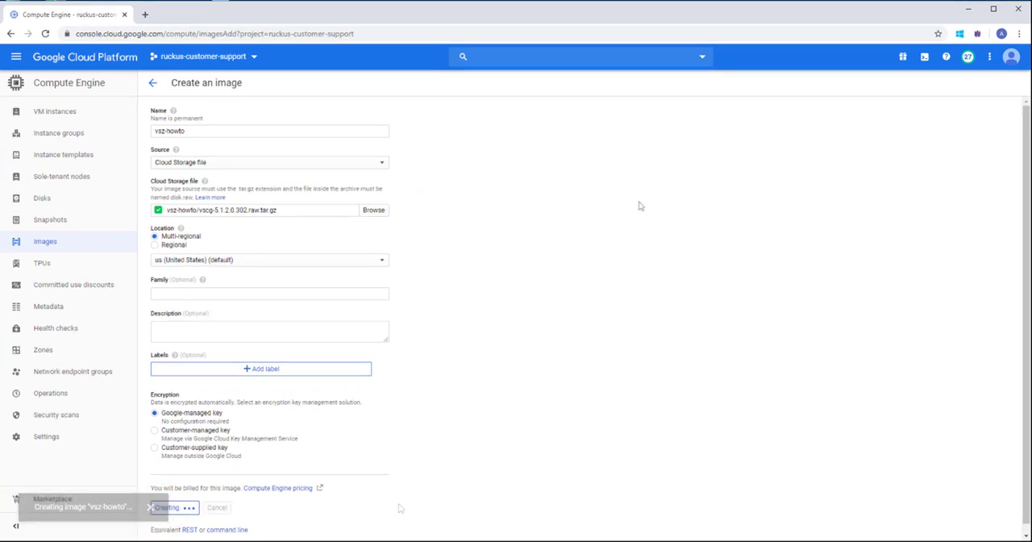
{"action": "left_click", "coordinate": [168, 507]}
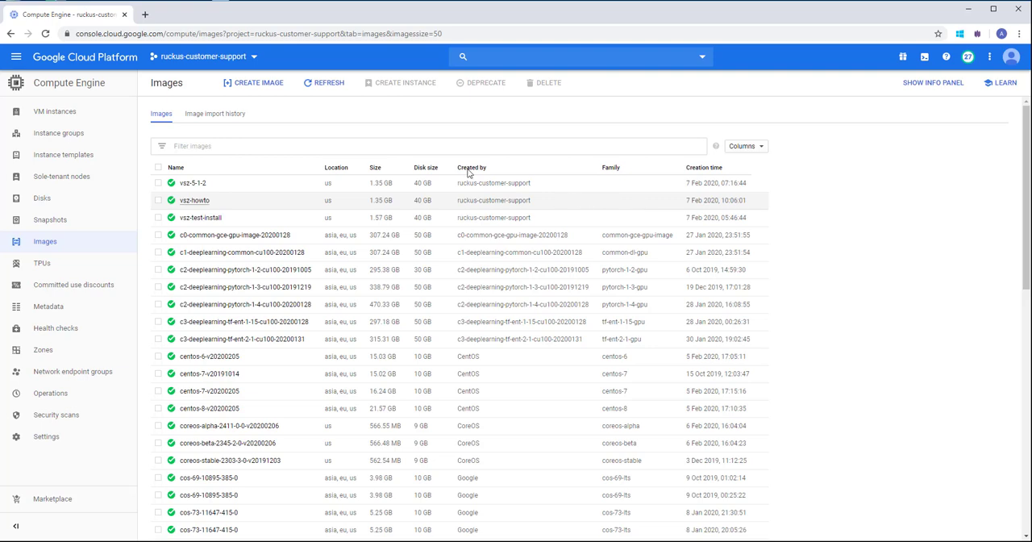
Step: Start a new VM instance named vsz-howto in region asia-south1 (Mumbai)
{"action": "left_click", "coordinate": [54, 112]}
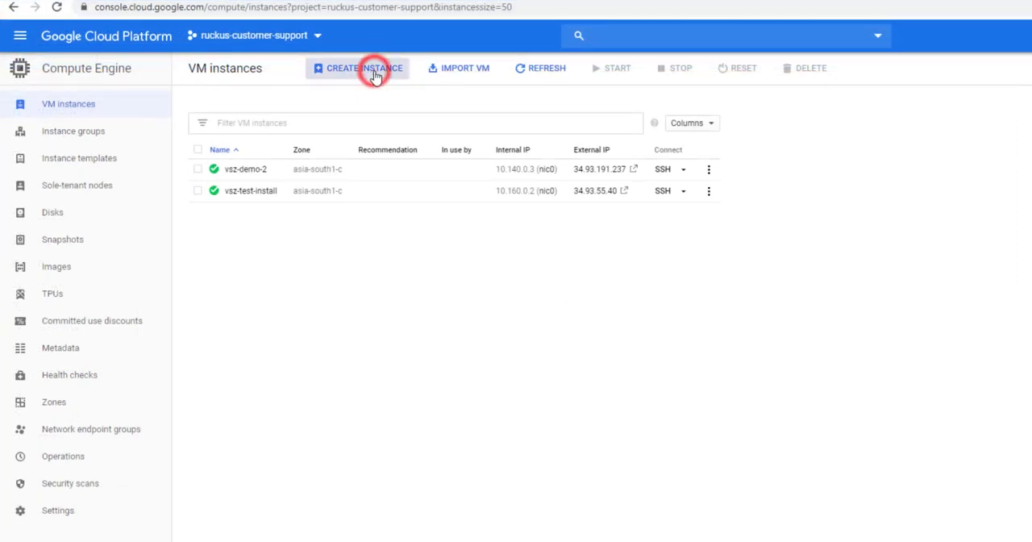
{"action": "left_click", "coordinate": [363, 68]}
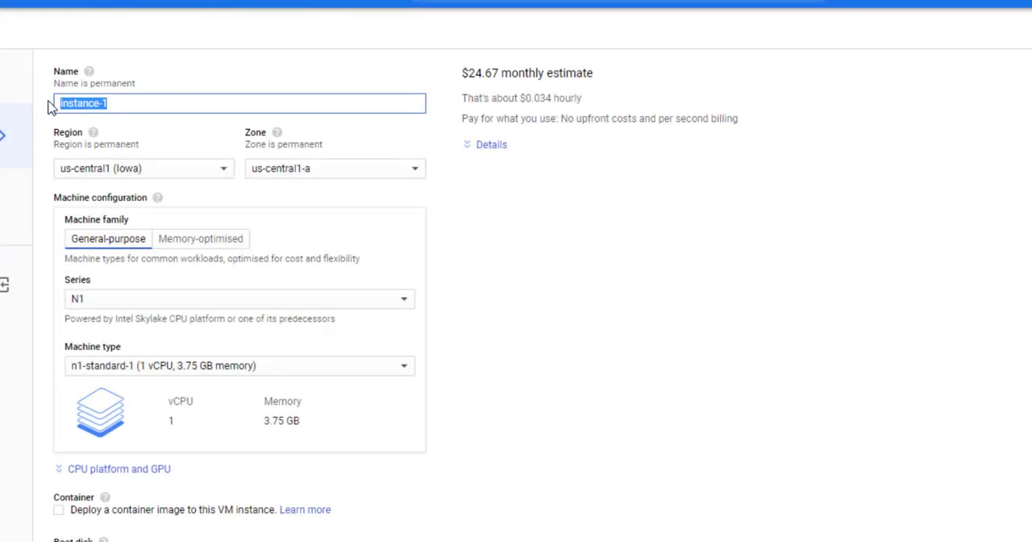
{"action": "type", "text": "vsz-ho"}
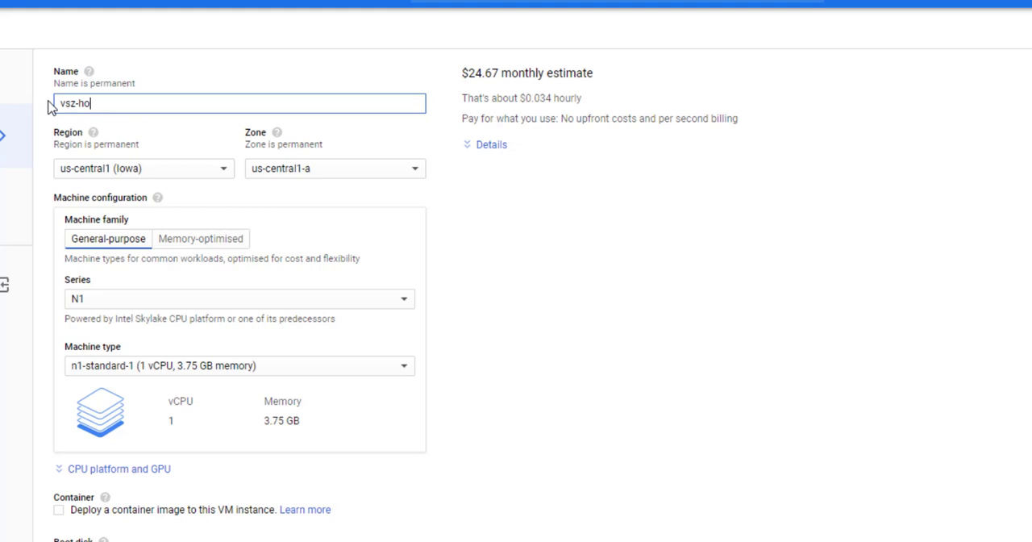
{"action": "type", "text": "wto"}
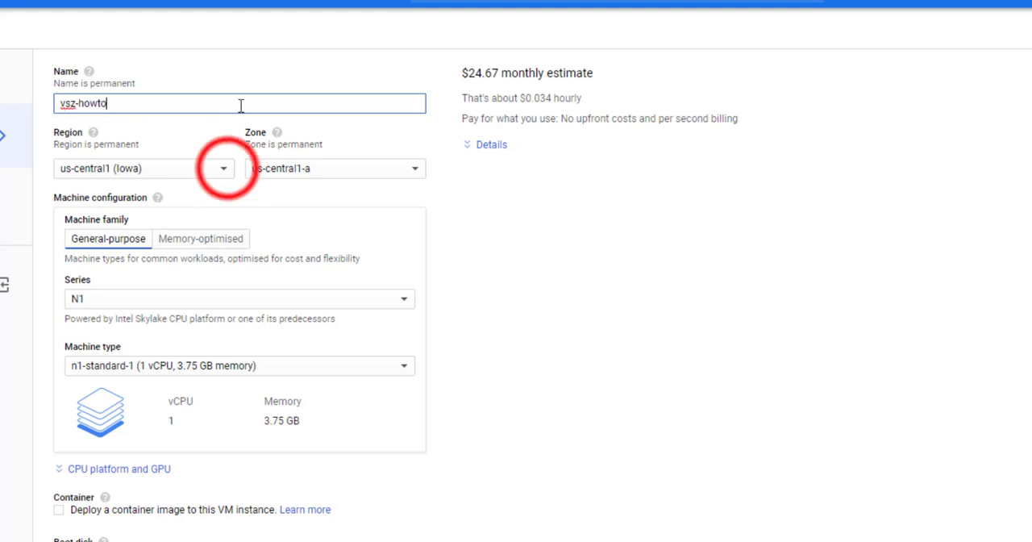
{"action": "left_click", "coordinate": [223, 168]}
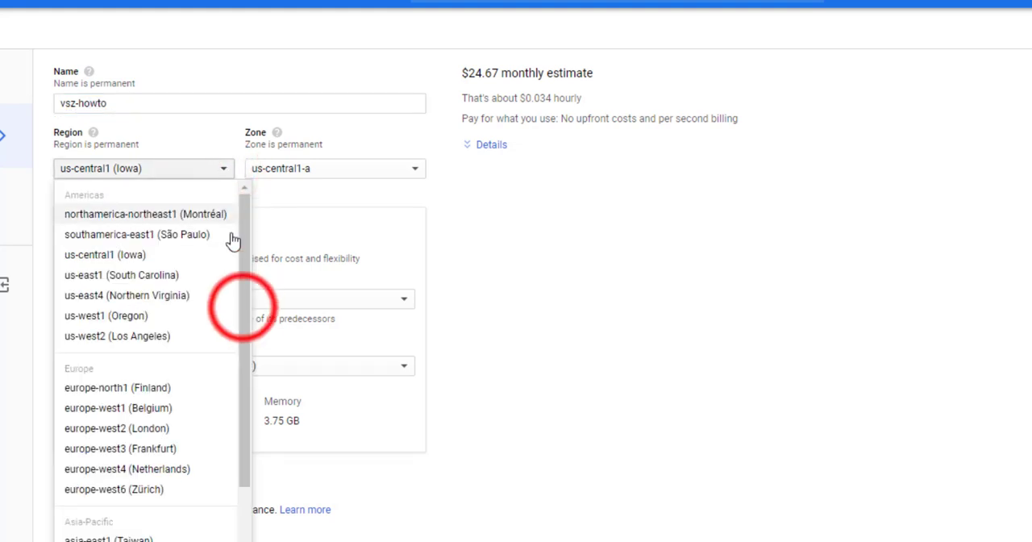
{"action": "scroll", "scroll_direction": "down", "scroll_amount": 3}
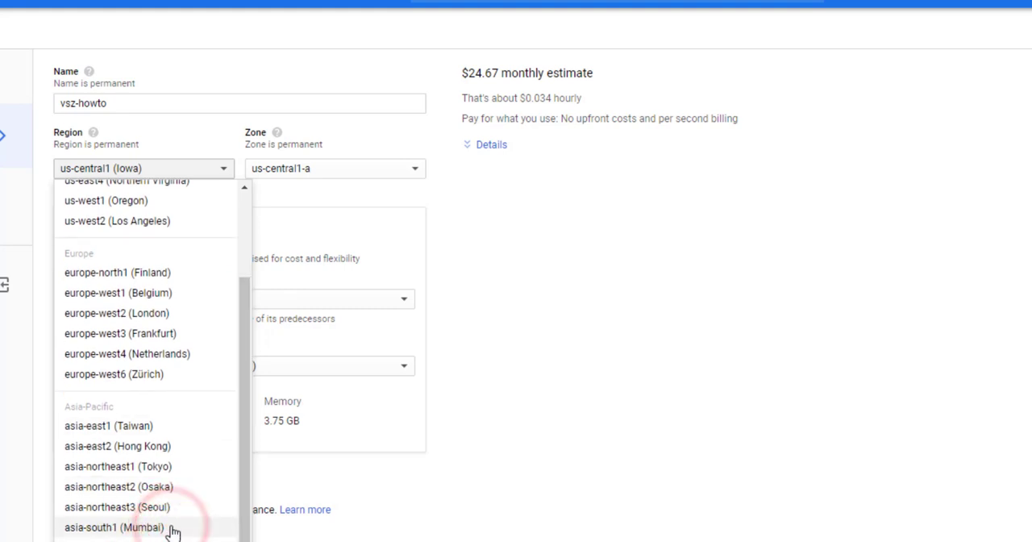
{"action": "left_click", "coordinate": [114, 526]}
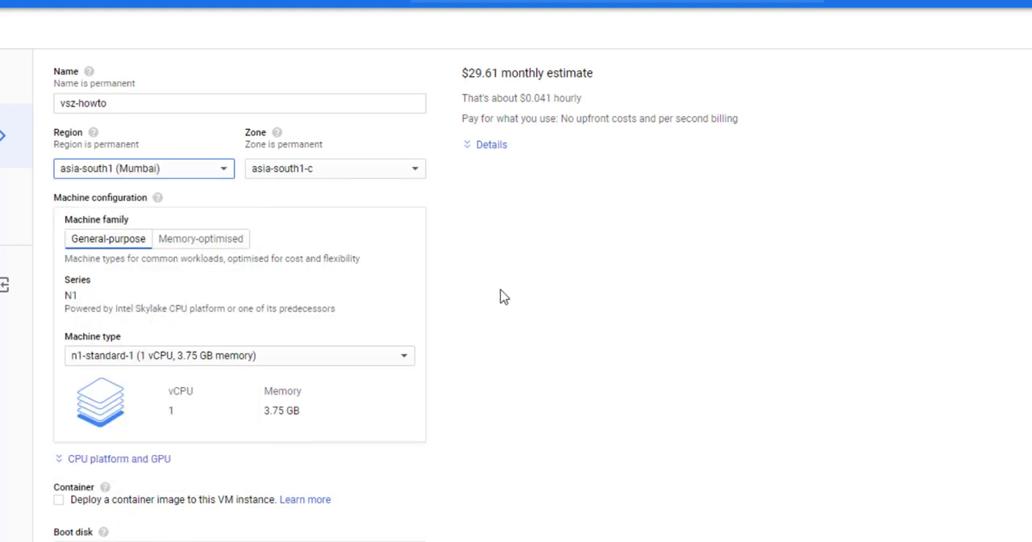
{"action": "scroll", "scroll_direction": "down", "scroll_amount": 3}
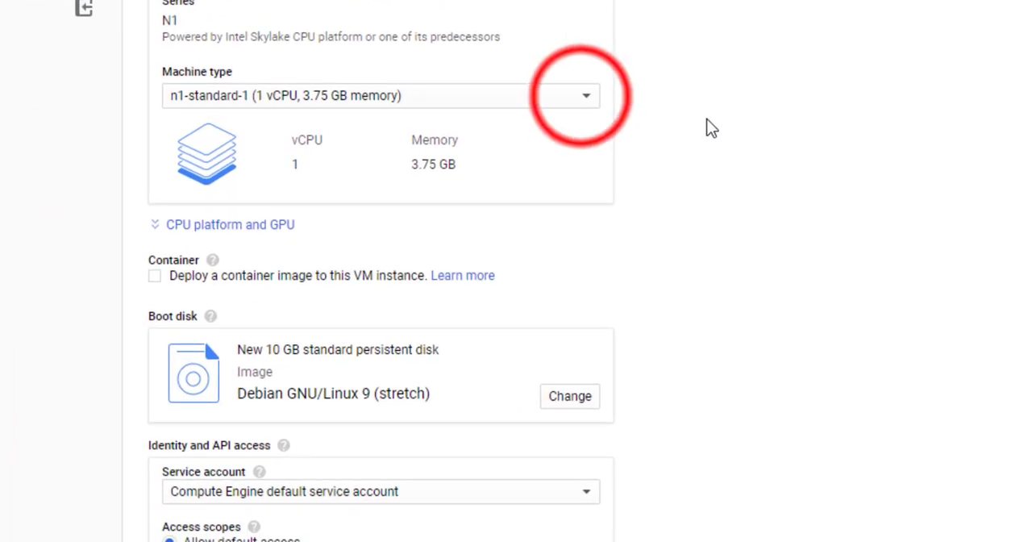
Step: Choose the n1-standard-4 machine type (4 vCPU, 15 GB memory)
{"action": "left_click", "coordinate": [586, 95]}
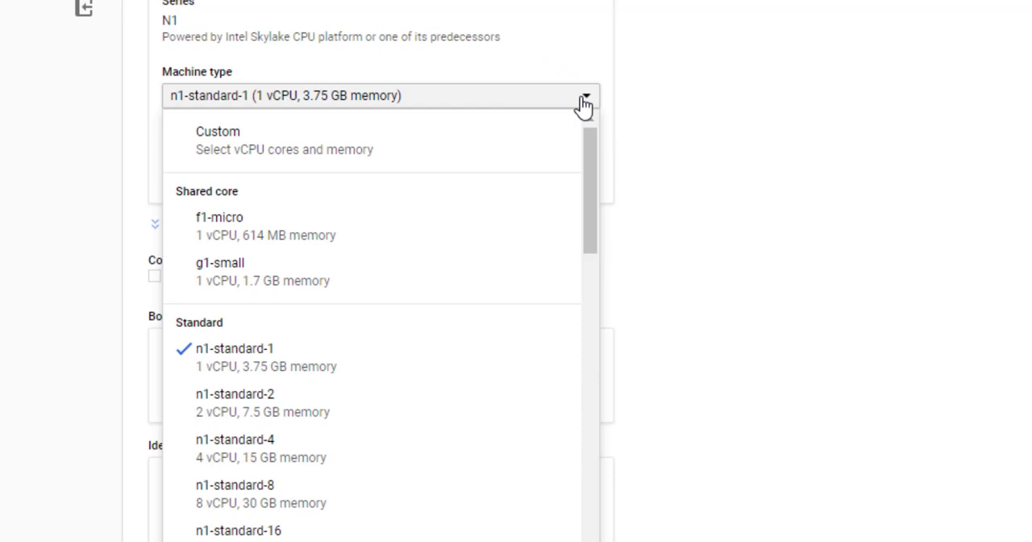
{"action": "mouse_move", "coordinate": [455, 452]}
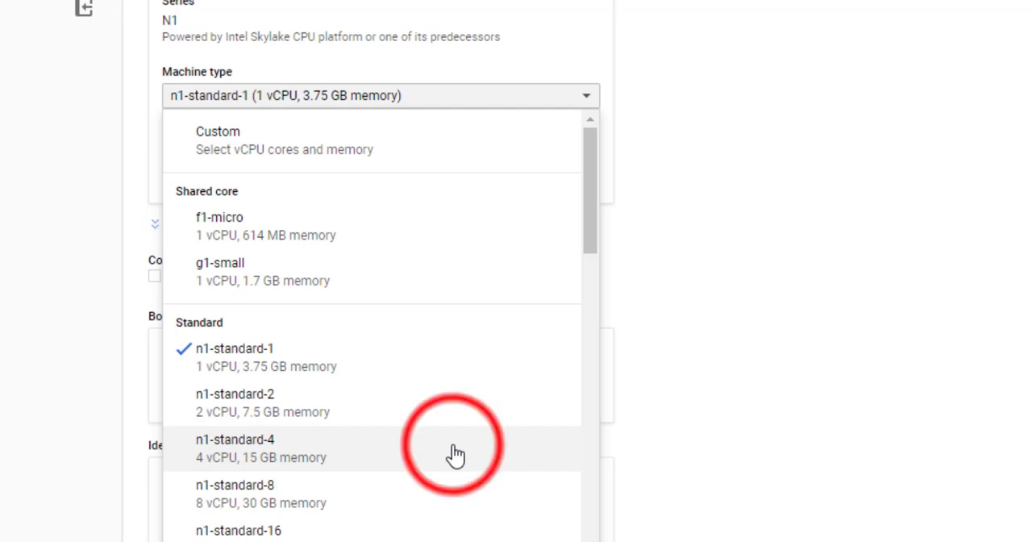
{"action": "left_click", "coordinate": [235, 448]}
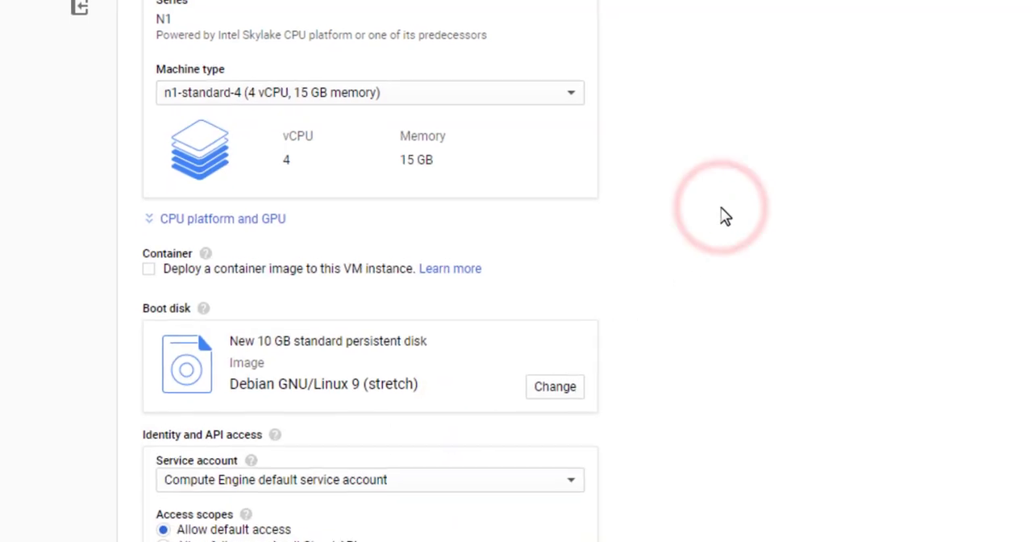
{"action": "scroll", "scroll_direction": "down", "scroll_amount": 3}
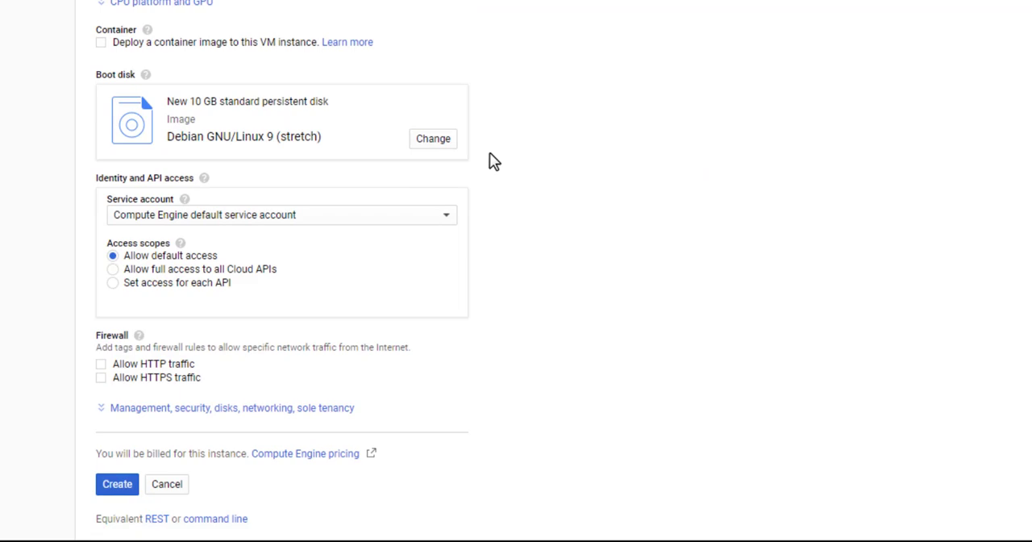
Step: Use the vsz-howto custom image as a 100 GB standard persistent boot disk
{"action": "left_click", "coordinate": [433, 138]}
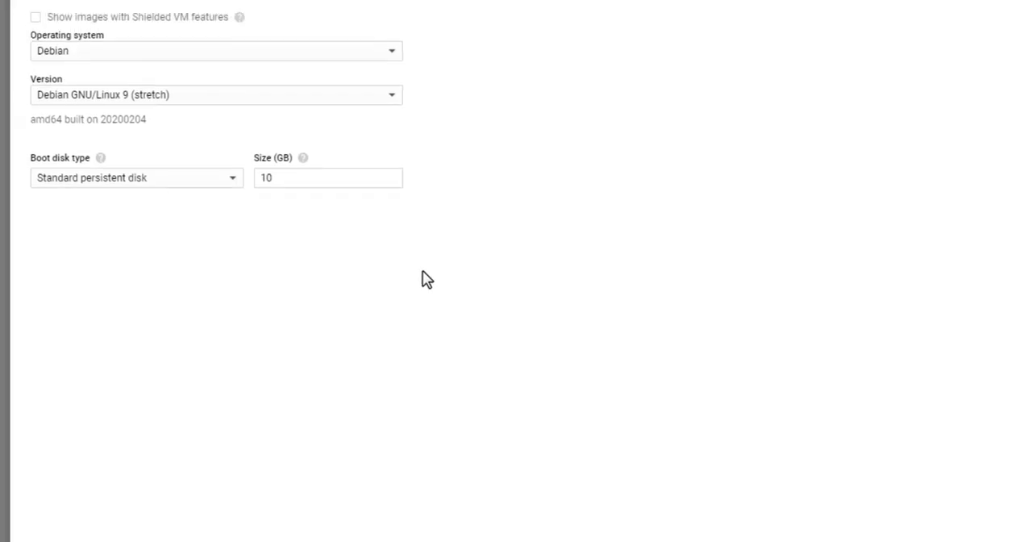
{"action": "left_click", "coordinate": [149, 90]}
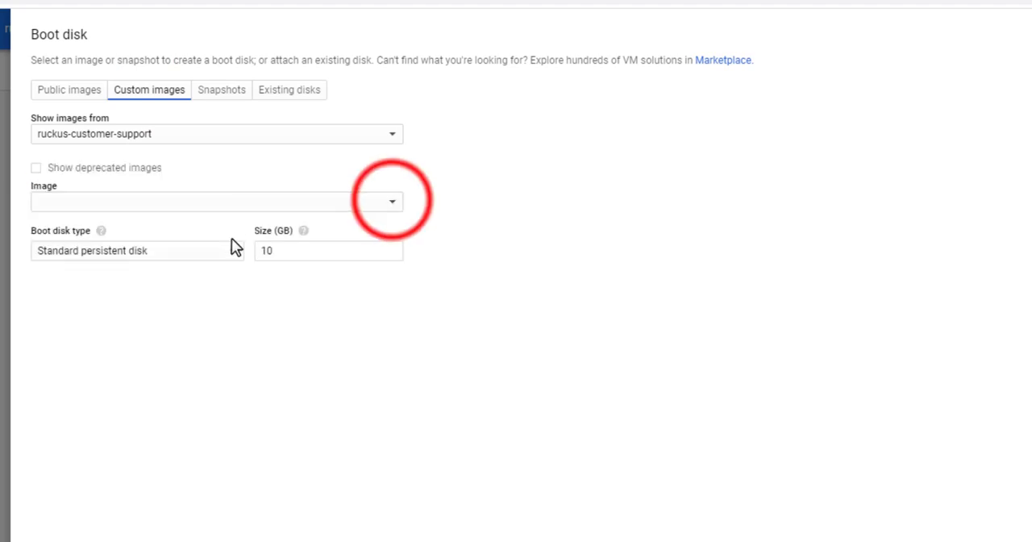
{"action": "left_click", "coordinate": [392, 202]}
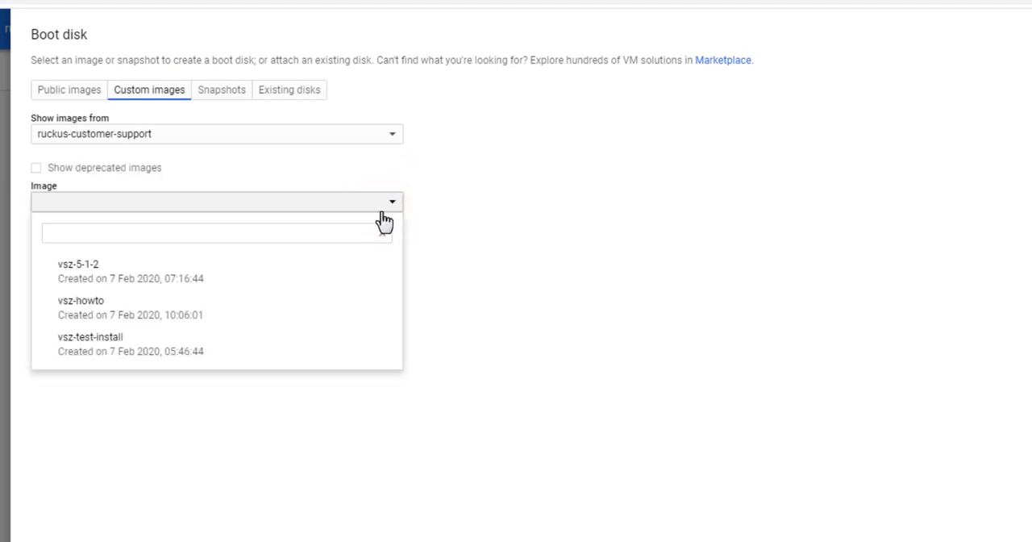
{"action": "left_click", "coordinate": [80, 300]}
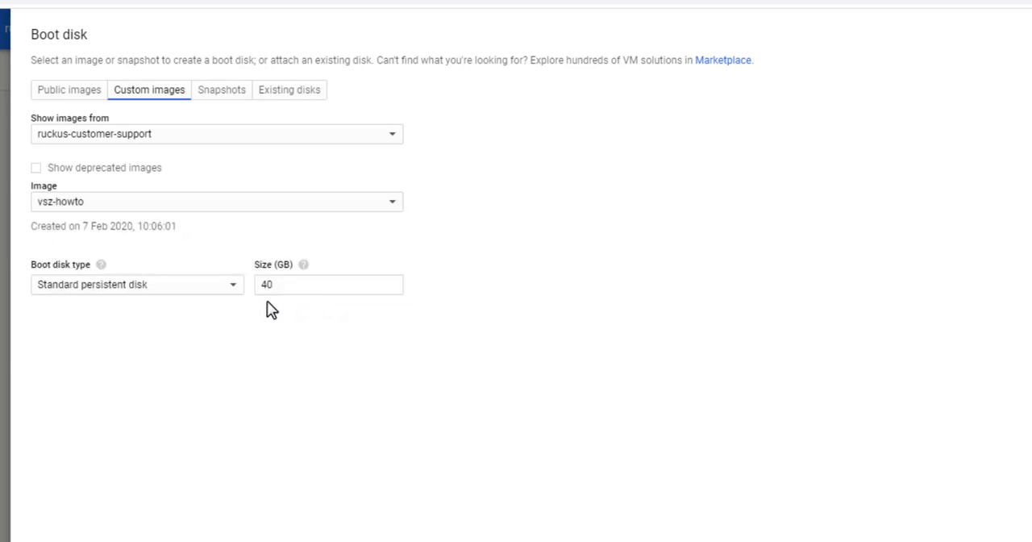
{"action": "left_click", "coordinate": [329, 284]}
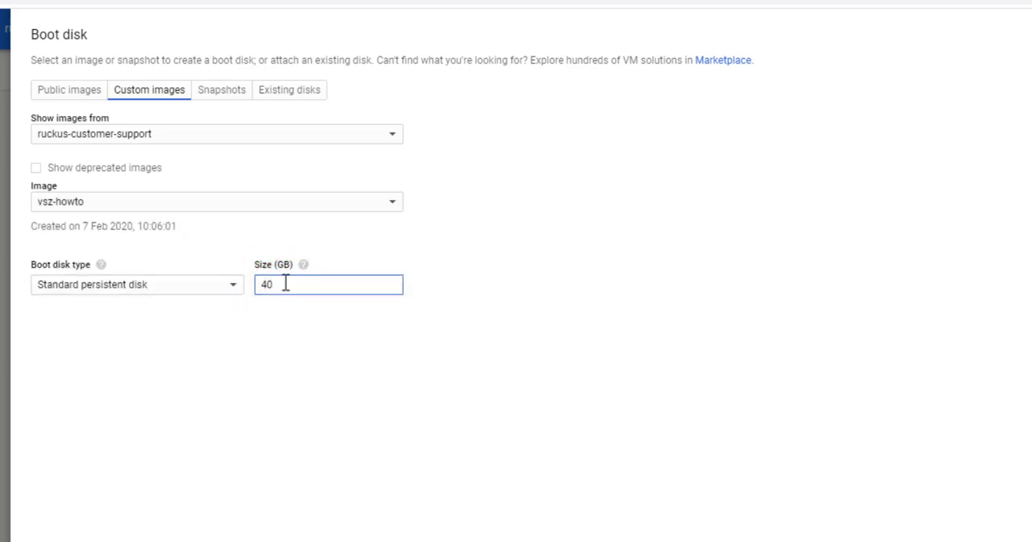
{"action": "type", "text": "100"}
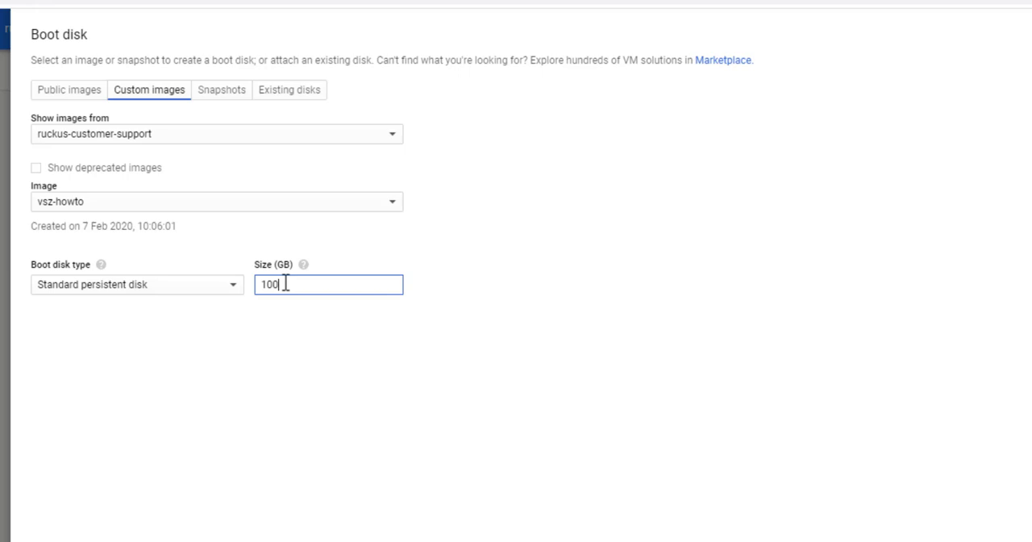
{"action": "scroll", "scroll_direction": "down", "scroll_amount": 3}
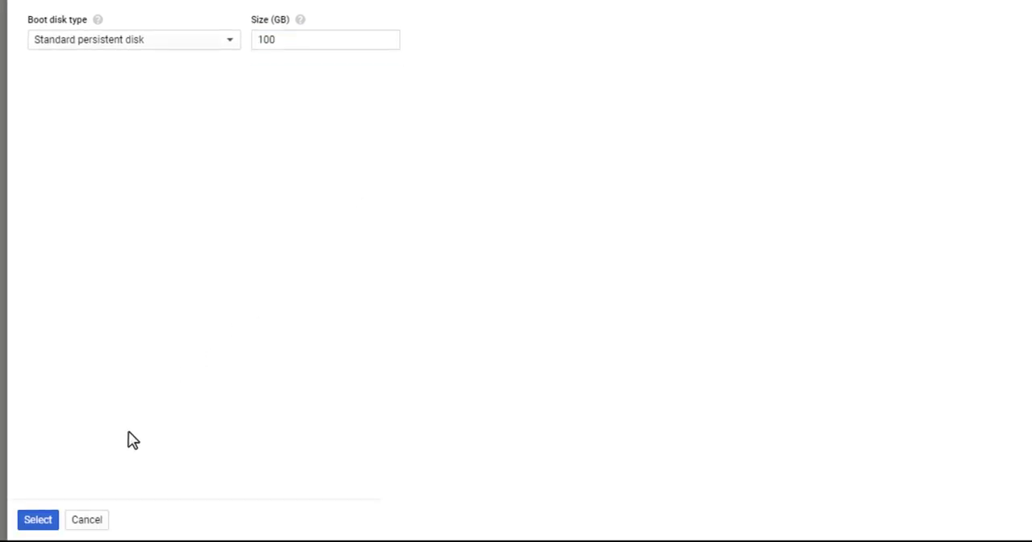
{"action": "left_click", "coordinate": [37, 518]}
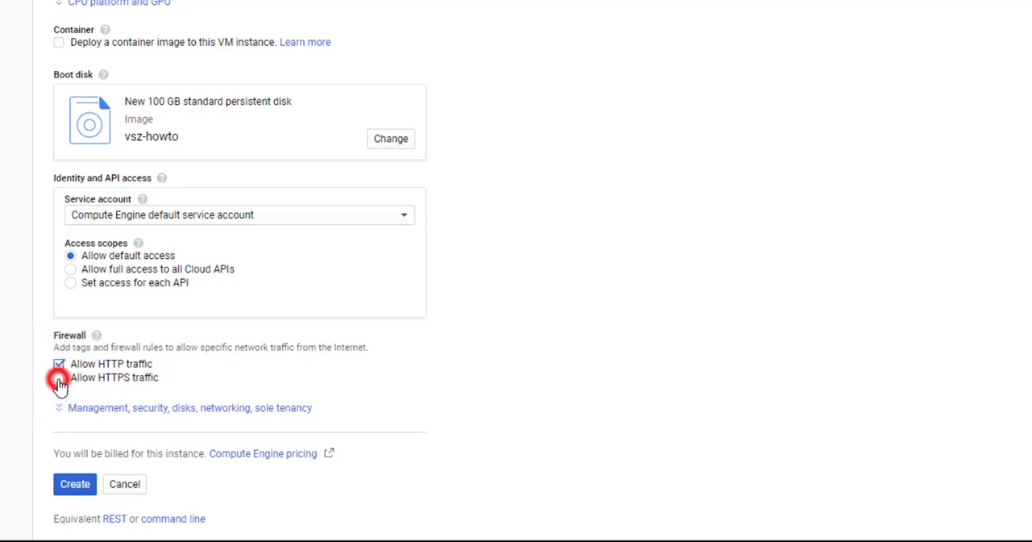
Step: Allow HTTPS traffic and open the default network interface for editing under Networking
{"action": "left_click", "coordinate": [59, 377]}
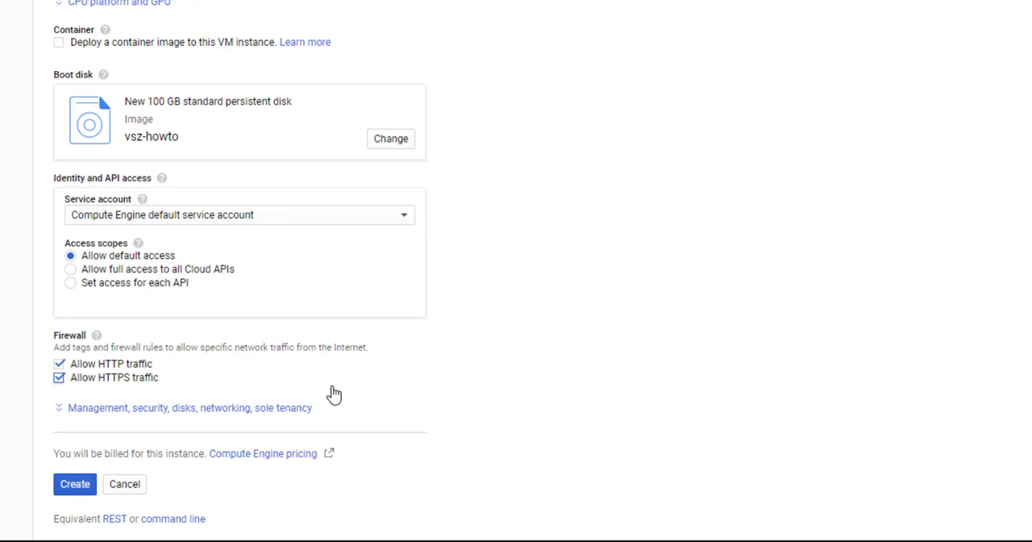
{"action": "left_click", "coordinate": [188, 408]}
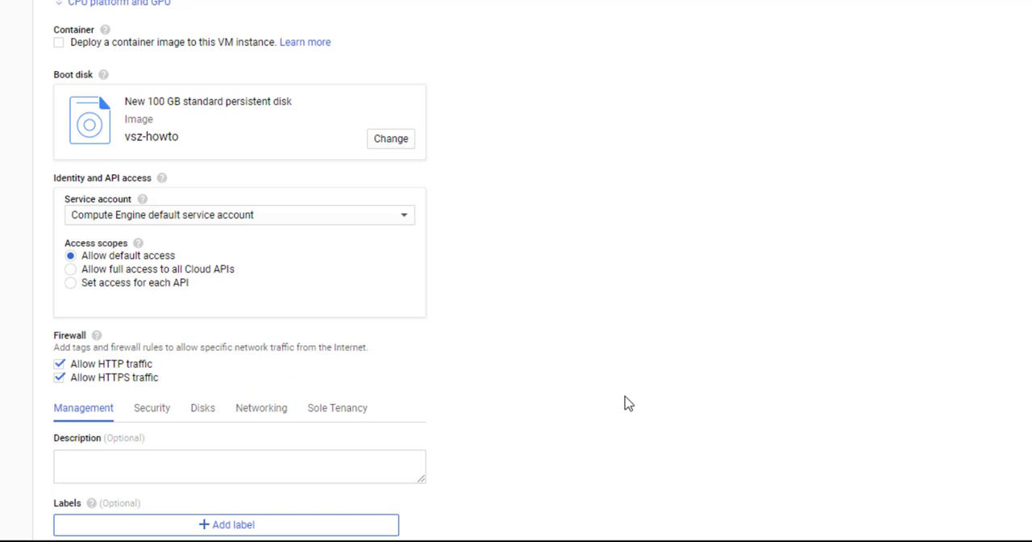
{"action": "scroll", "scroll_direction": "down", "scroll_amount": 3}
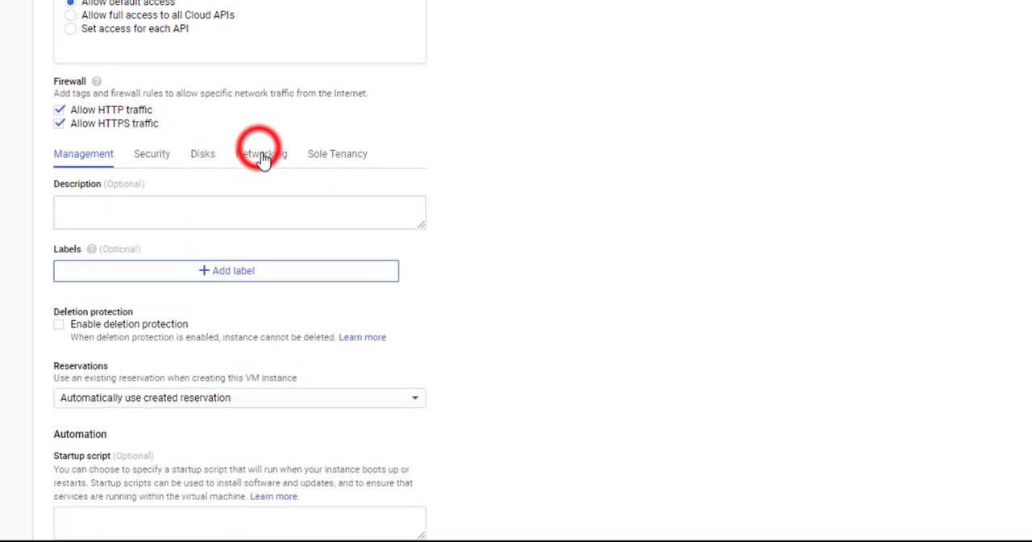
{"action": "left_click", "coordinate": [261, 153]}
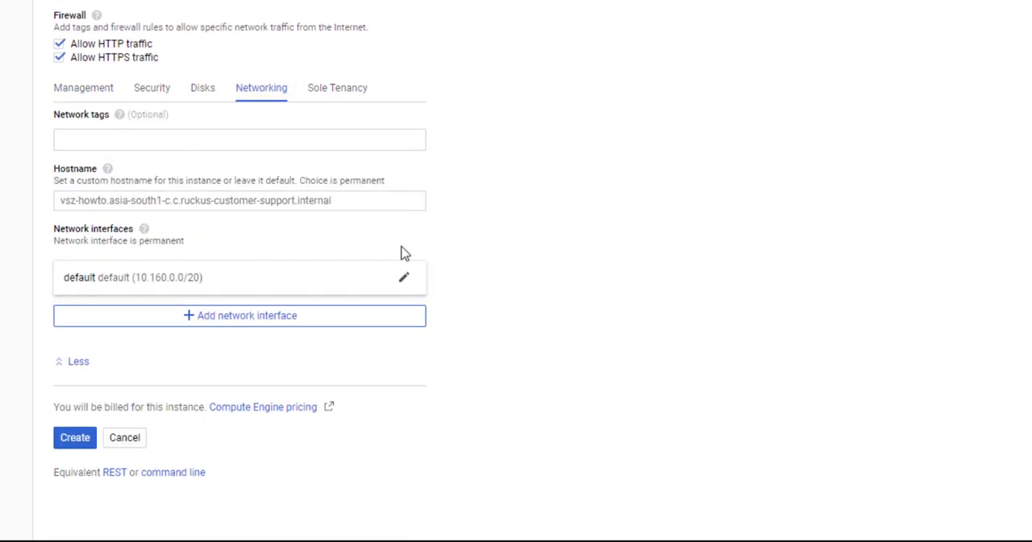
{"action": "left_click", "coordinate": [404, 277]}
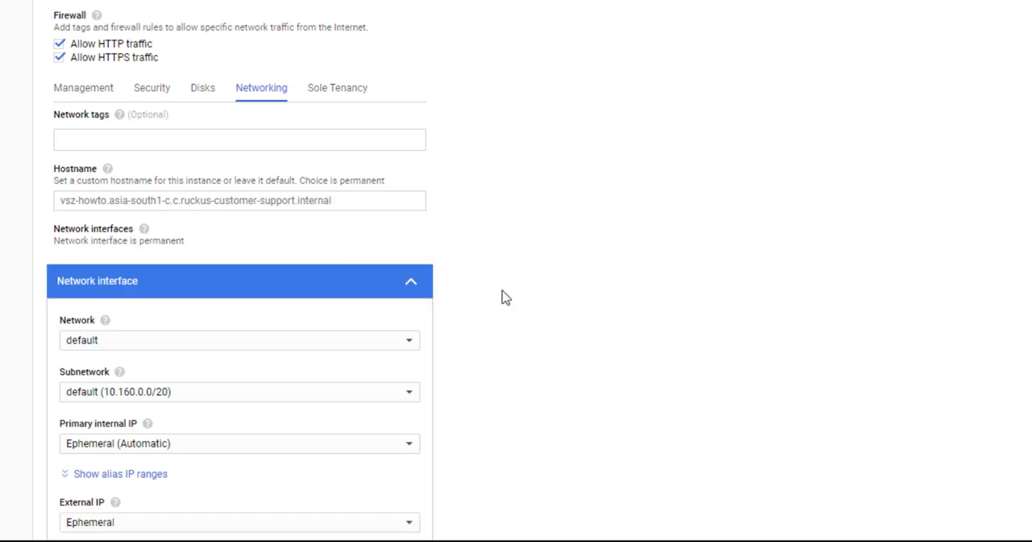
{"action": "scroll", "scroll_direction": "down", "scroll_amount": 3}
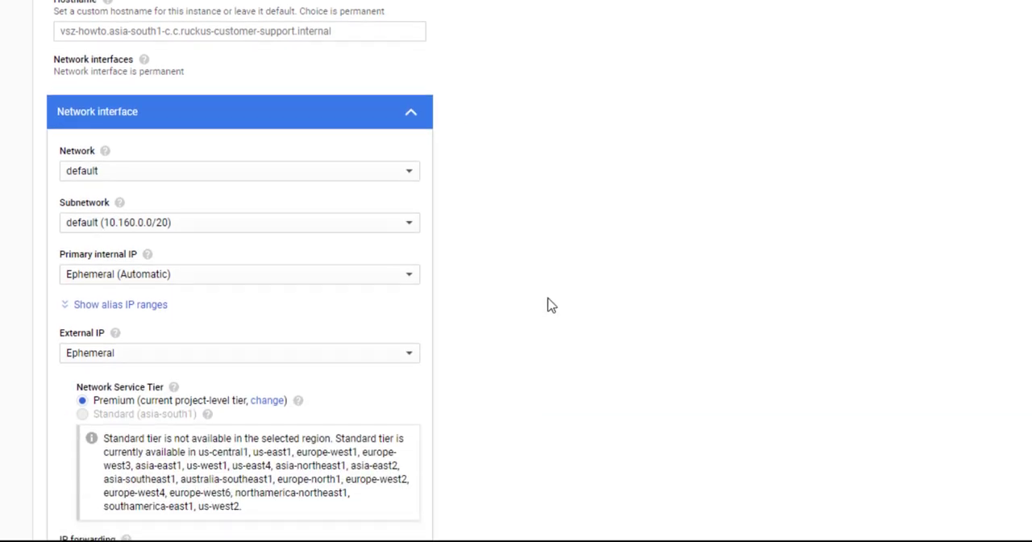
Step: Apply the network interface with IP forwarding on and create the vsz-howto VM instance
{"action": "scroll", "scroll_direction": "down", "scroll_amount": 3}
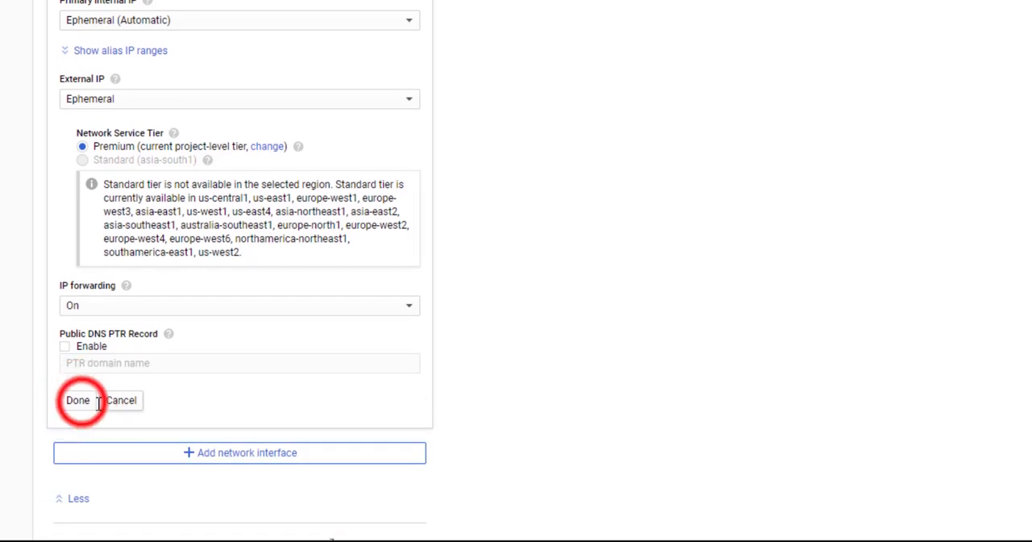
{"action": "left_click", "coordinate": [78, 400]}
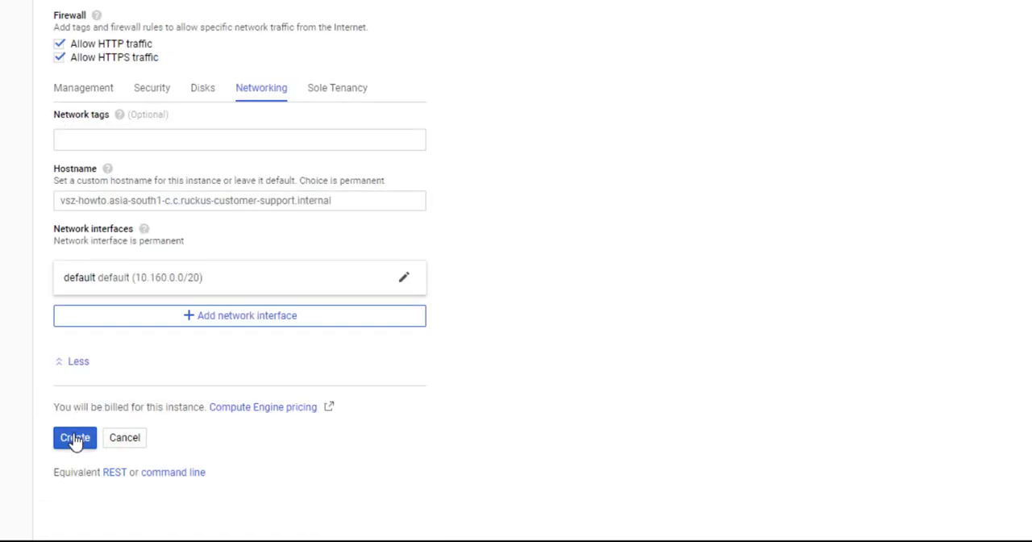
{"action": "left_click", "coordinate": [74, 438]}
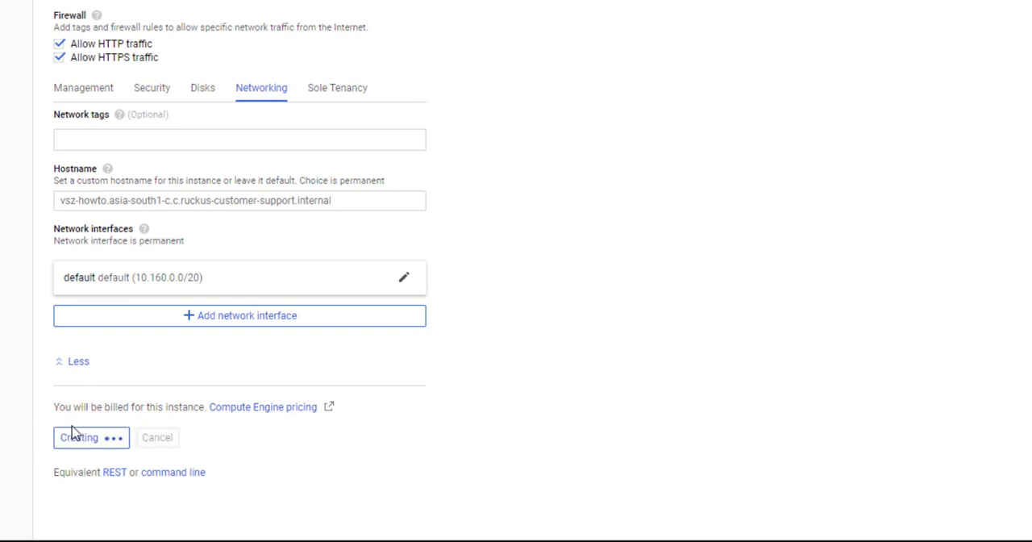
{"action": "left_click", "coordinate": [79, 437]}
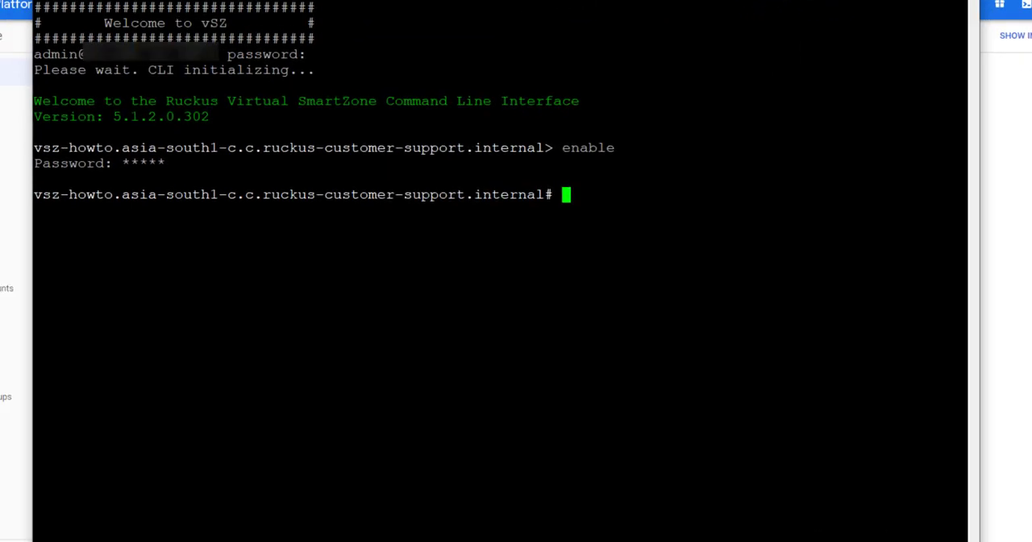
Step: Run vSZ setup with the High Scale profile and DHCP IPv4, then apply the network settings
{"action": "key", "text": "Return"}
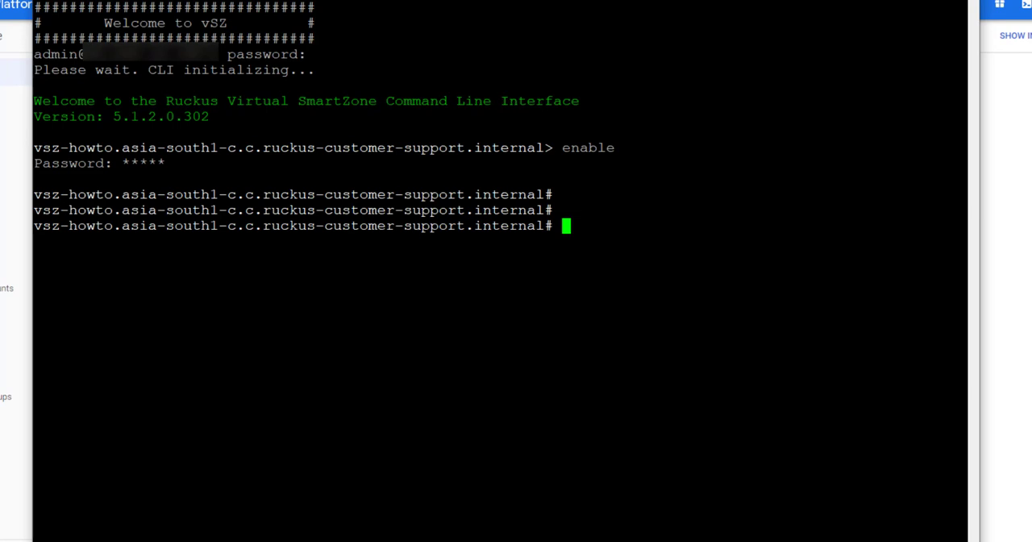
{"action": "type", "text": "setup"}
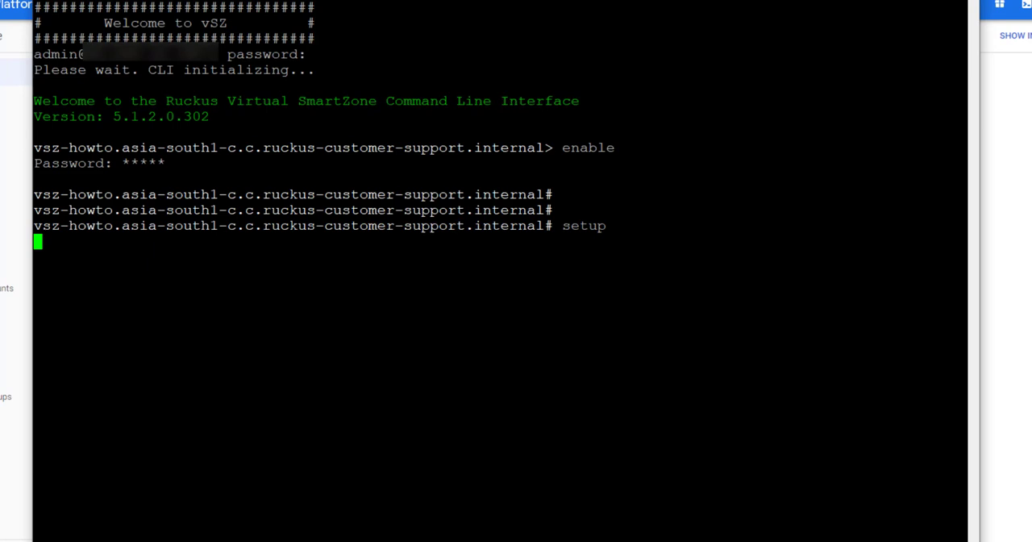
{"action": "key", "text": "Return"}
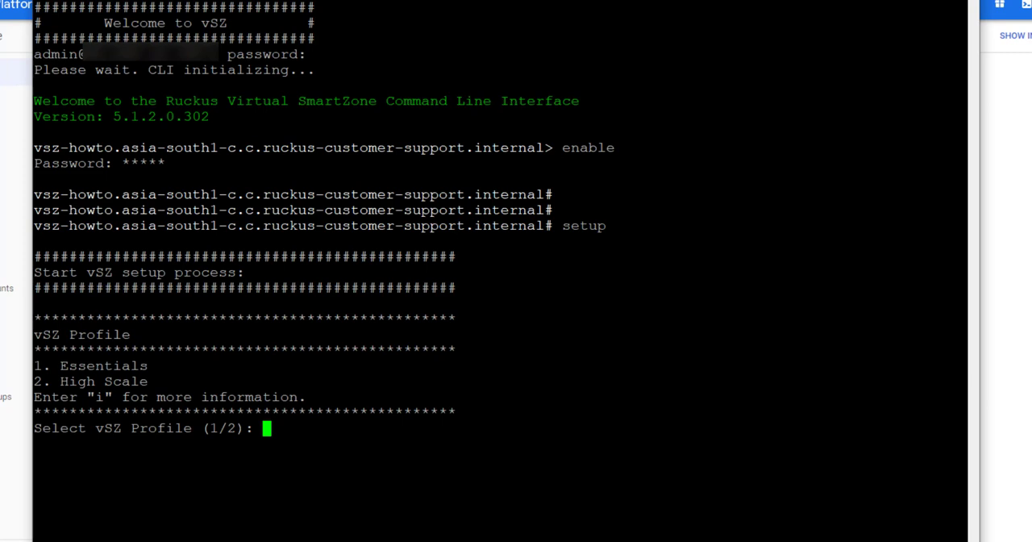
{"action": "type", "text": "2"}
{"action": "type", "text": "y"}
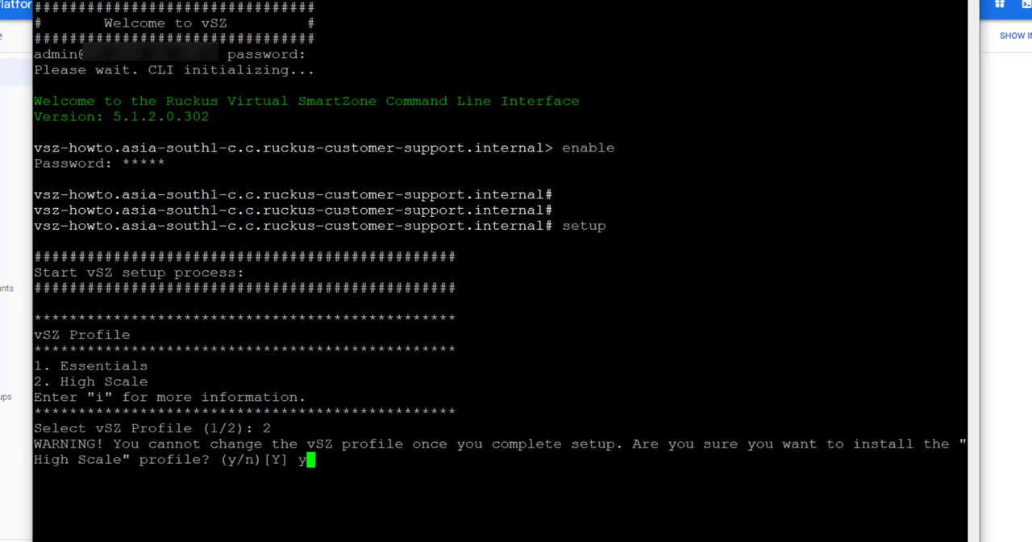
{"action": "key", "text": "Return"}
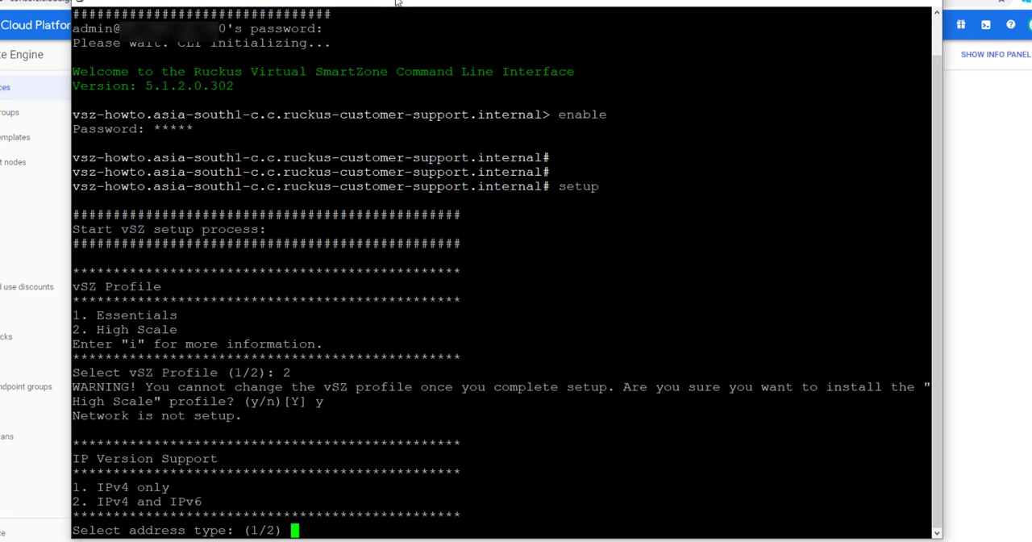
{"action": "type", "text": "1"}
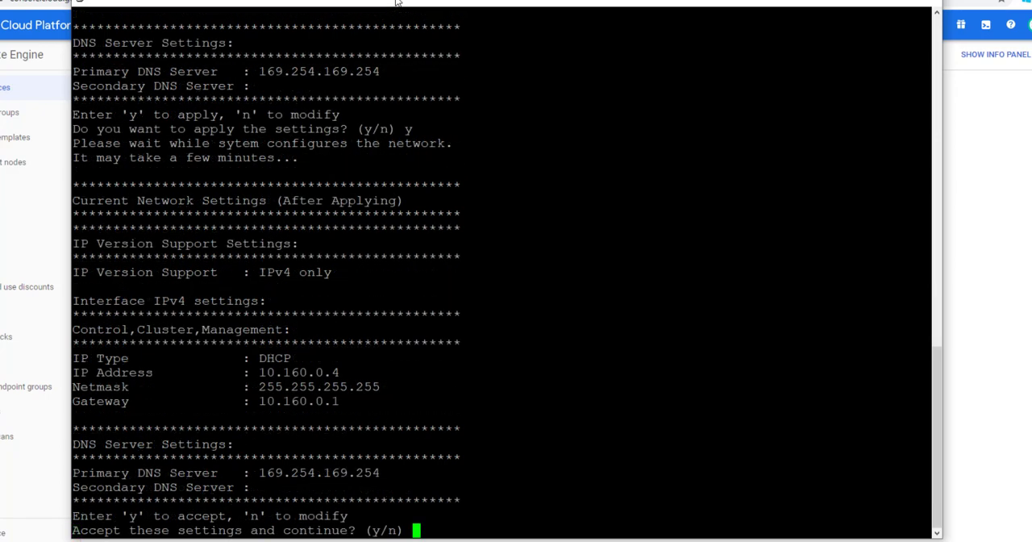
{"action": "type", "text": "y"}
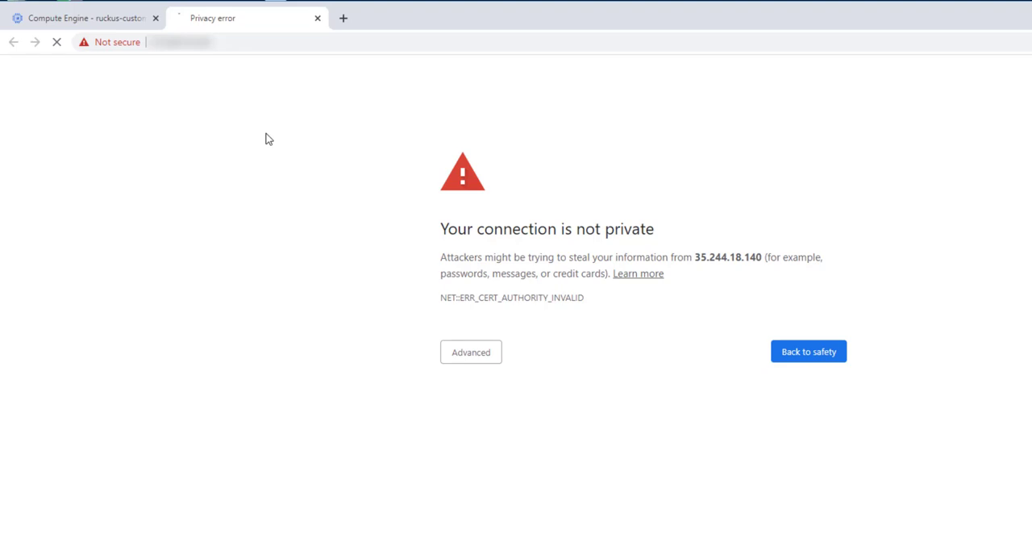
Step: Proceed past Chrome's certificate warning into the Virtual SmartZone Setup Wizard's Management IP page
{"action": "left_click", "coordinate": [470, 352]}
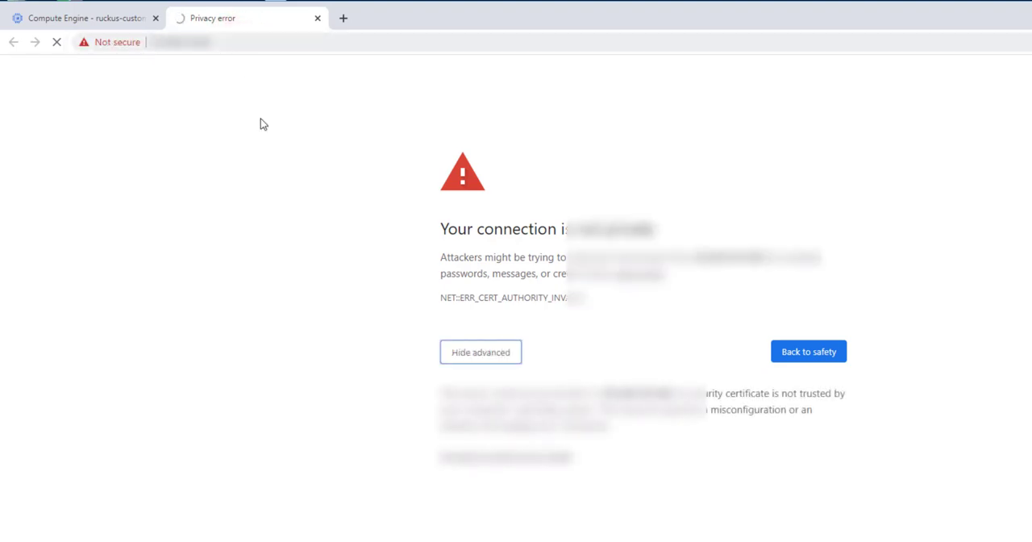
{"action": "left_click", "coordinate": [472, 456]}
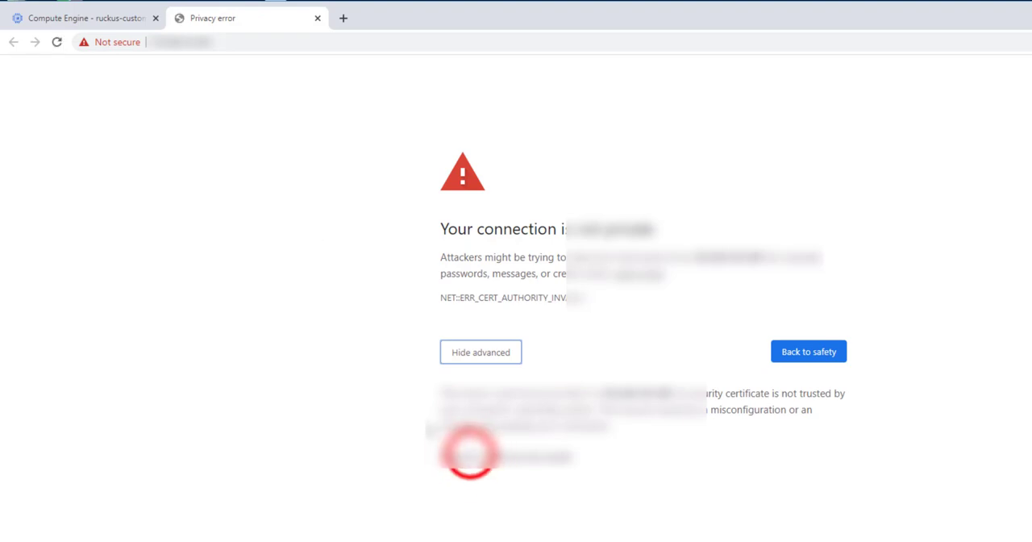
{"action": "left_click", "coordinate": [472, 456]}
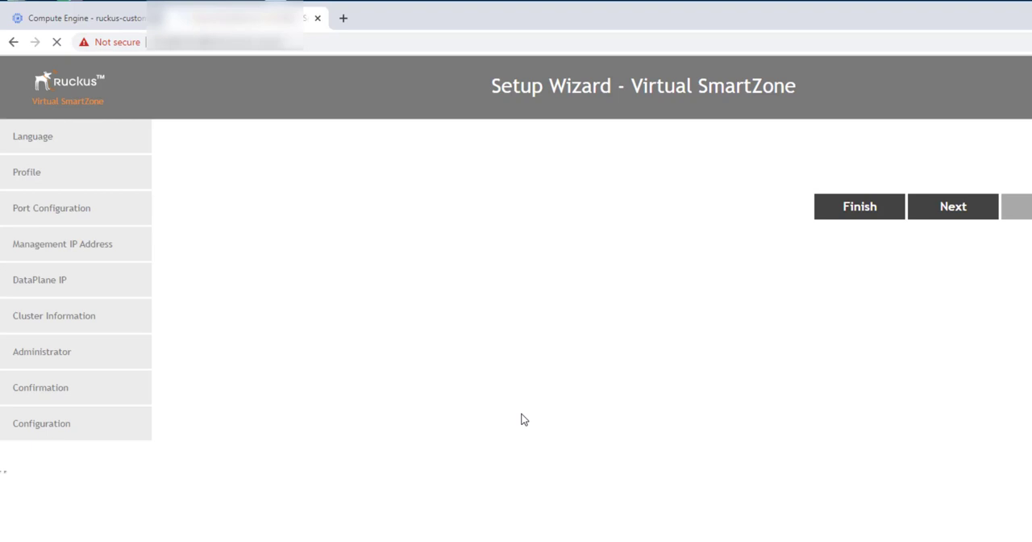
{"action": "mouse_move", "coordinate": [985, 279]}
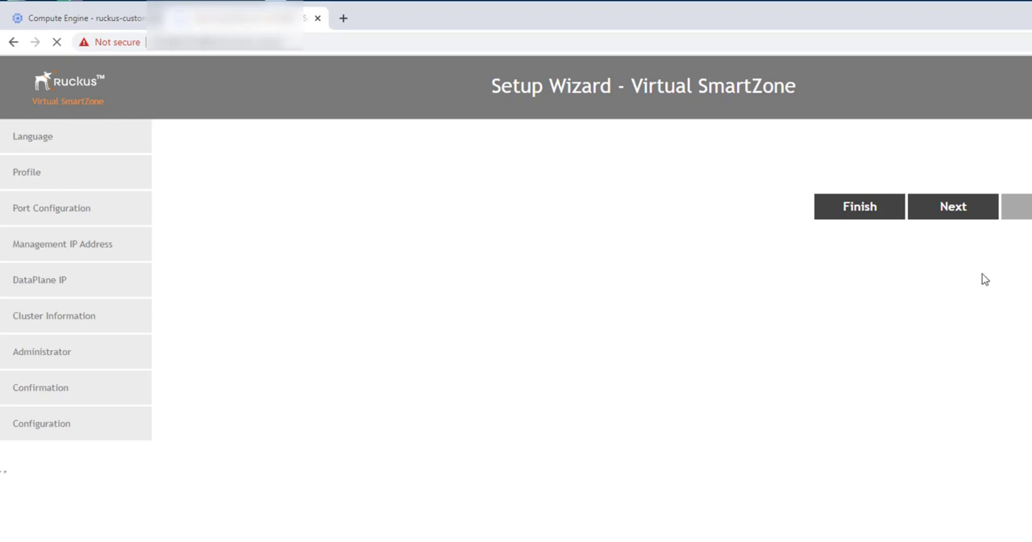
{"action": "left_click", "coordinate": [953, 206]}
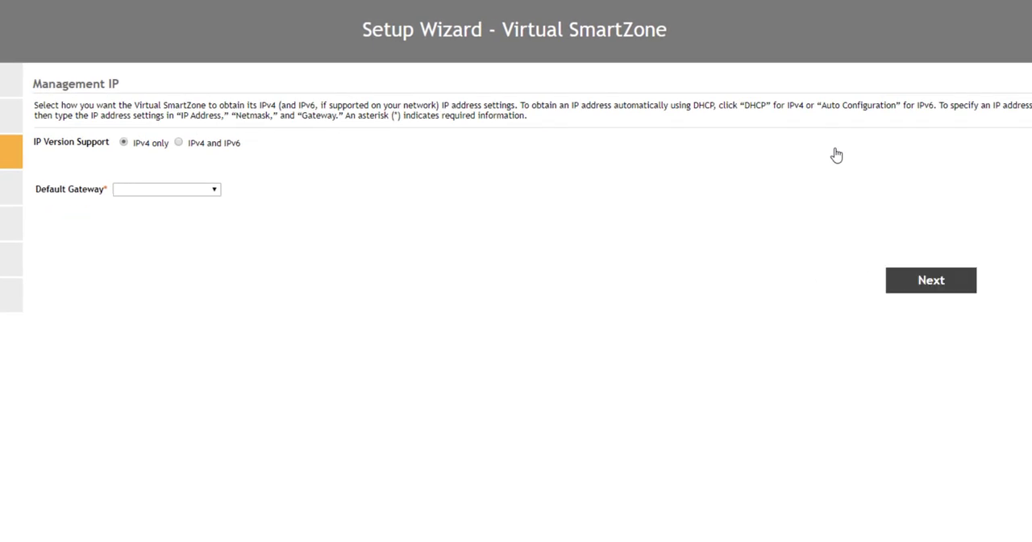
Step: Complete the wizard for cluster vsz-howto behind NAT, submit admin passwords, and finish
{"action": "left_click", "coordinate": [931, 279]}
{"action": "type", "text": "vSZ How To Hub"}
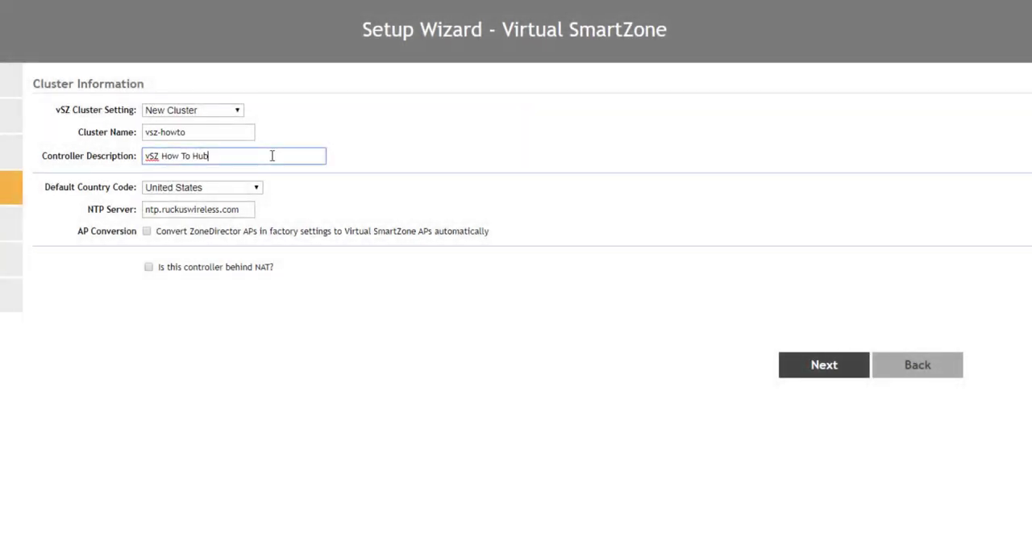
{"action": "mouse_move", "coordinate": [289, 192]}
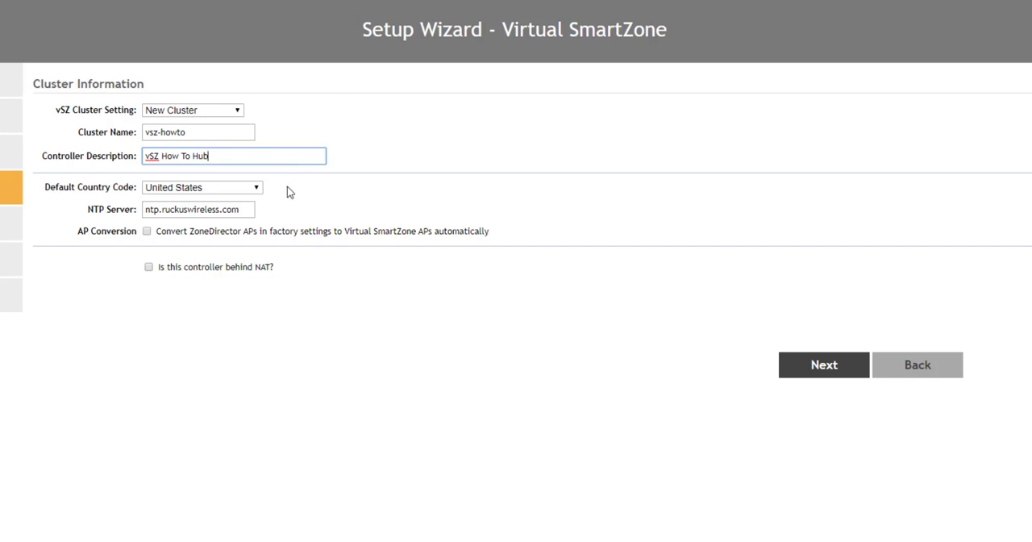
{"action": "mouse_move", "coordinate": [296, 204]}
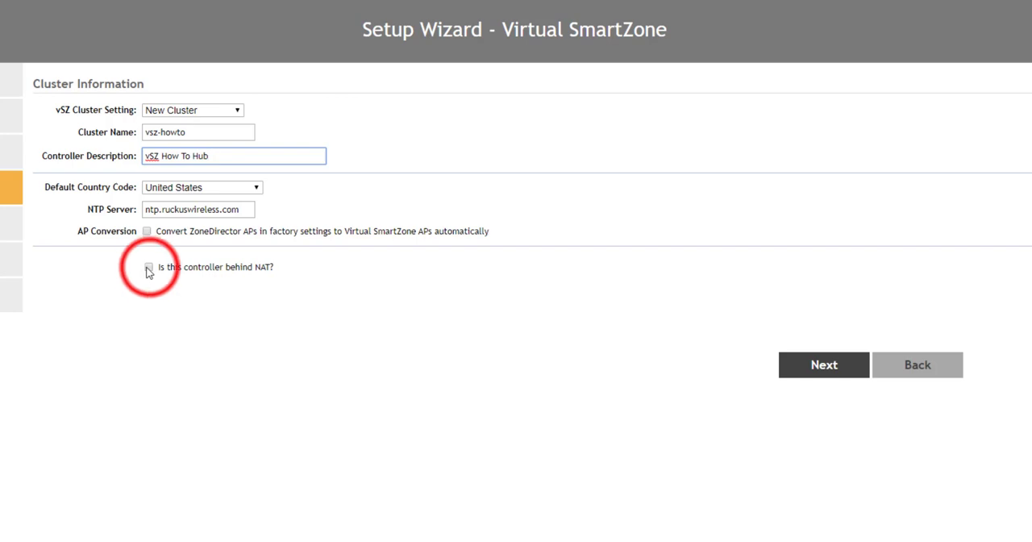
{"action": "left_click", "coordinate": [148, 263]}
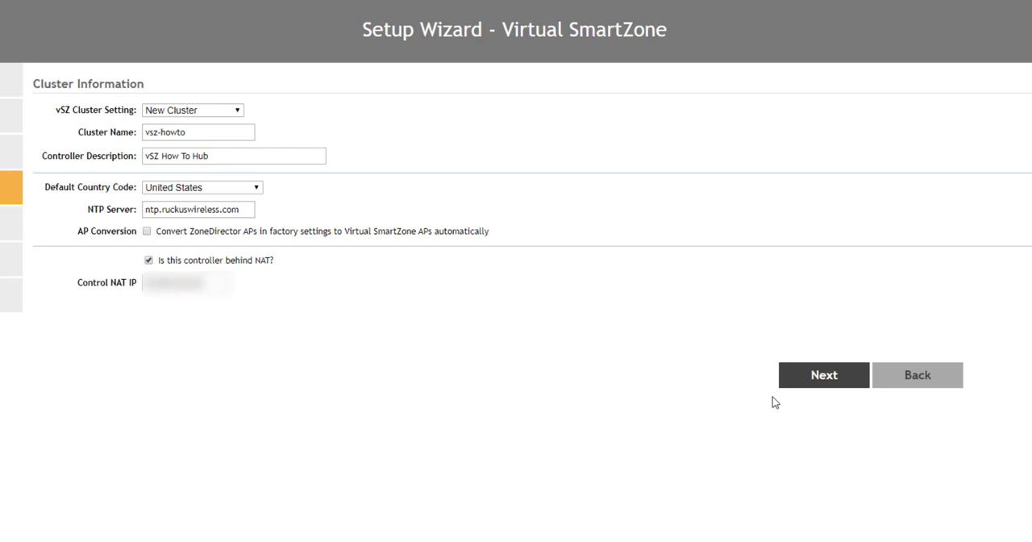
{"action": "left_click", "coordinate": [824, 374]}
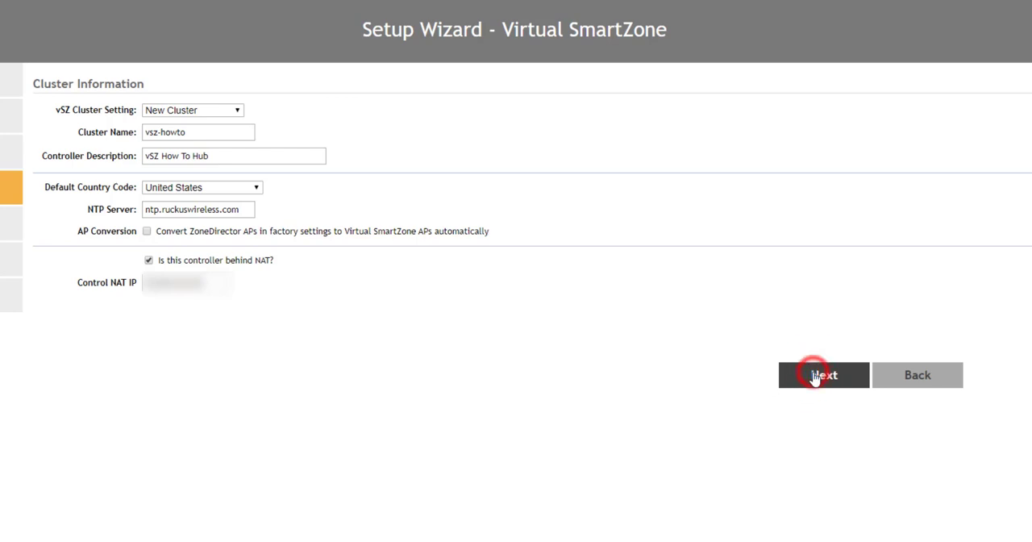
{"action": "left_click", "coordinate": [823, 375]}
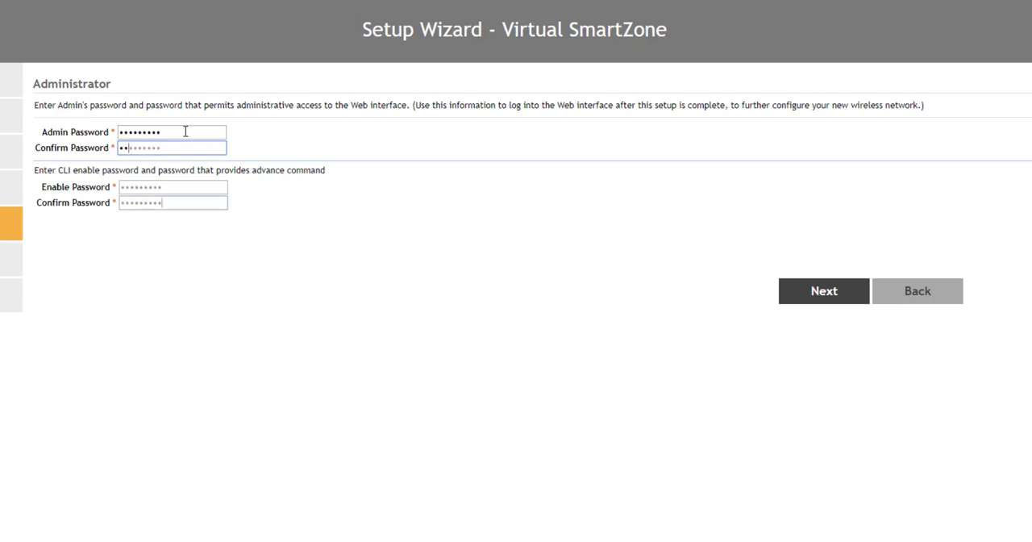
{"action": "left_click", "coordinate": [823, 290]}
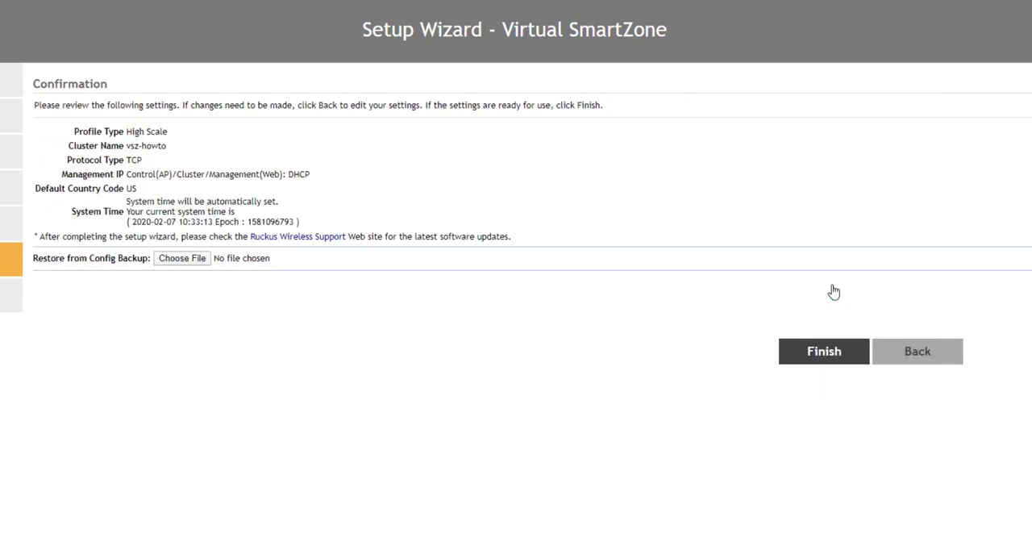
{"action": "left_click", "coordinate": [823, 351]}
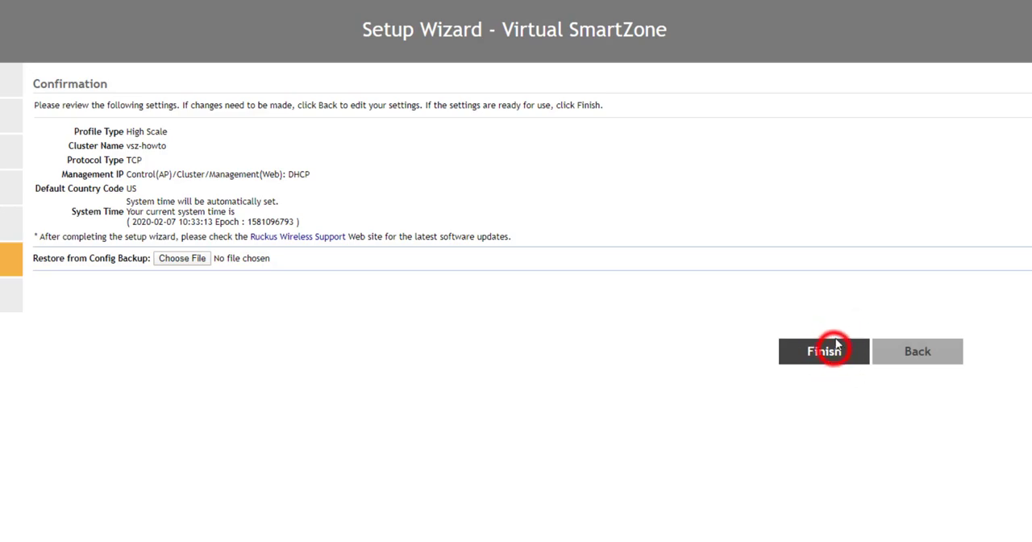
{"action": "left_click", "coordinate": [824, 350]}
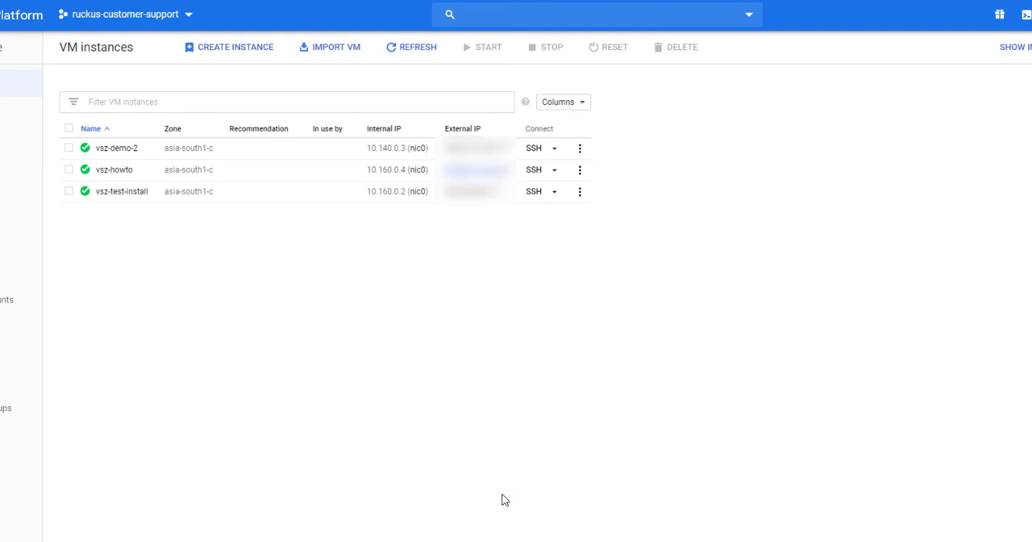
{"action": "mouse_move", "coordinate": [494, 493]}
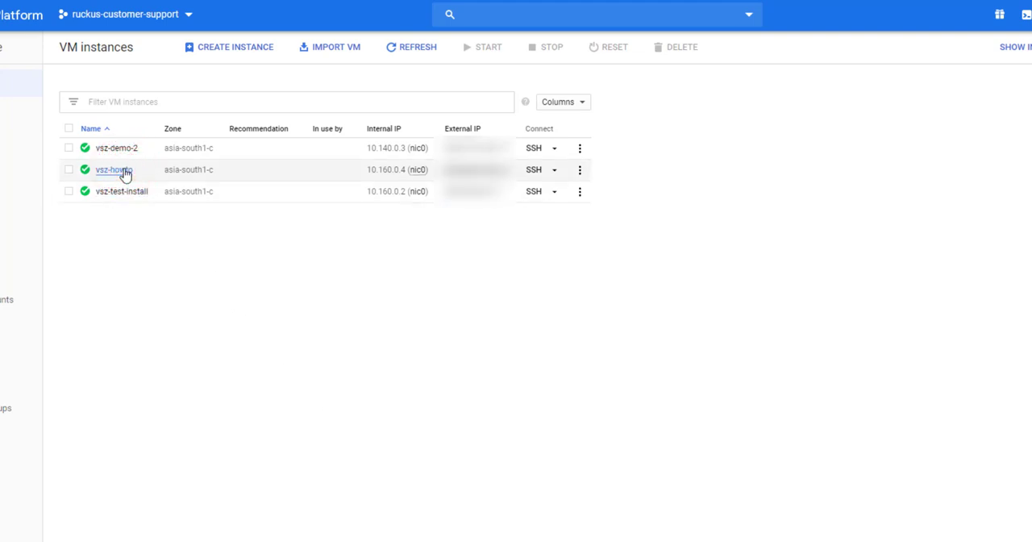
Step: View the firewall rules of vsz-howto's default network
{"action": "left_click", "coordinate": [112, 169]}
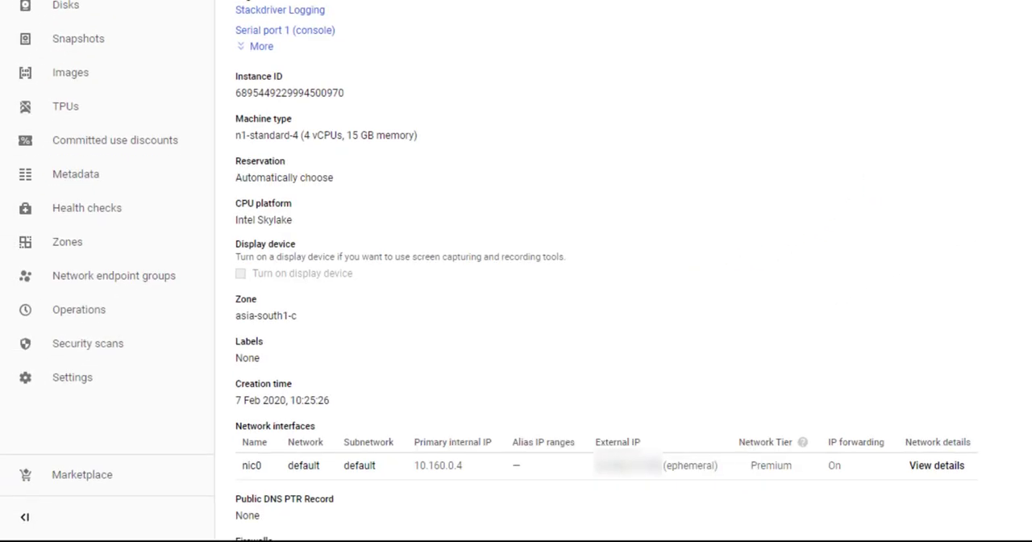
{"action": "mouse_move", "coordinate": [542, 490]}
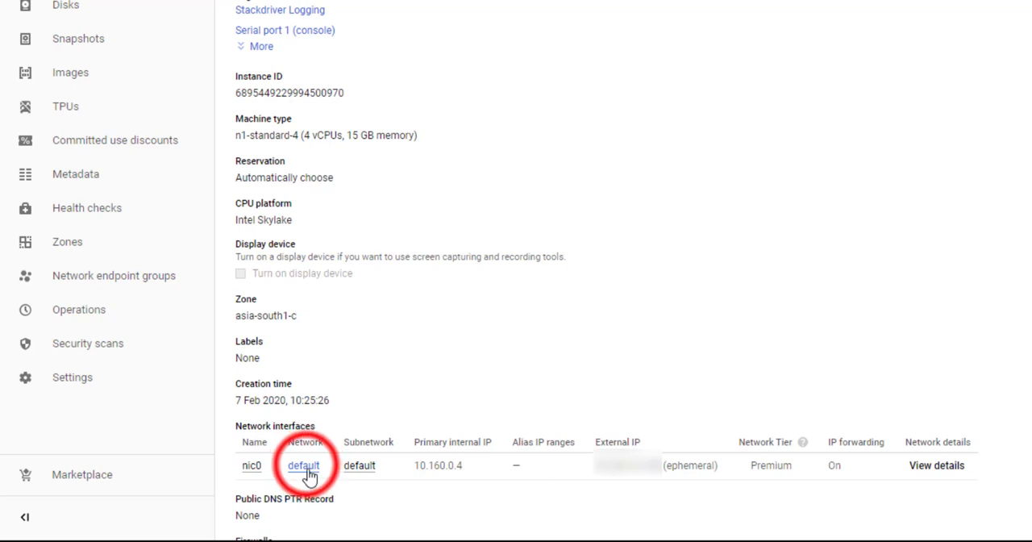
{"action": "left_click", "coordinate": [304, 465]}
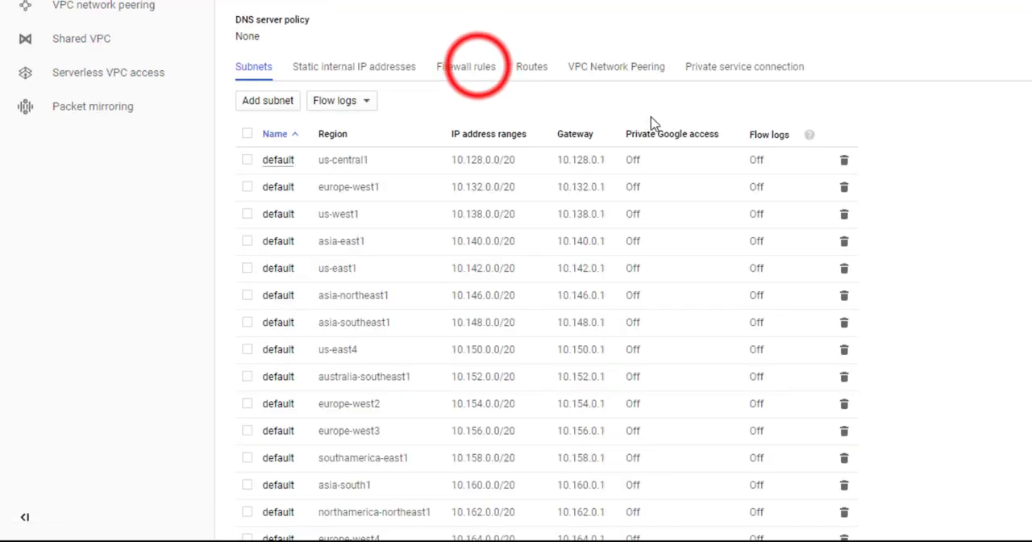
{"action": "left_click", "coordinate": [465, 66]}
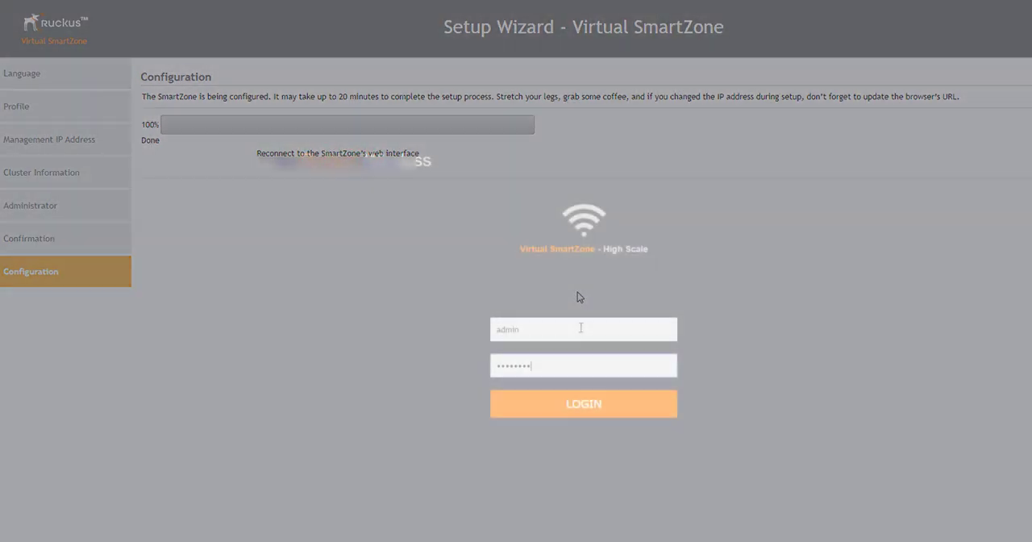
Step: Log in as admin to reach the vSZ dashboard
{"action": "left_click", "coordinate": [583, 403]}
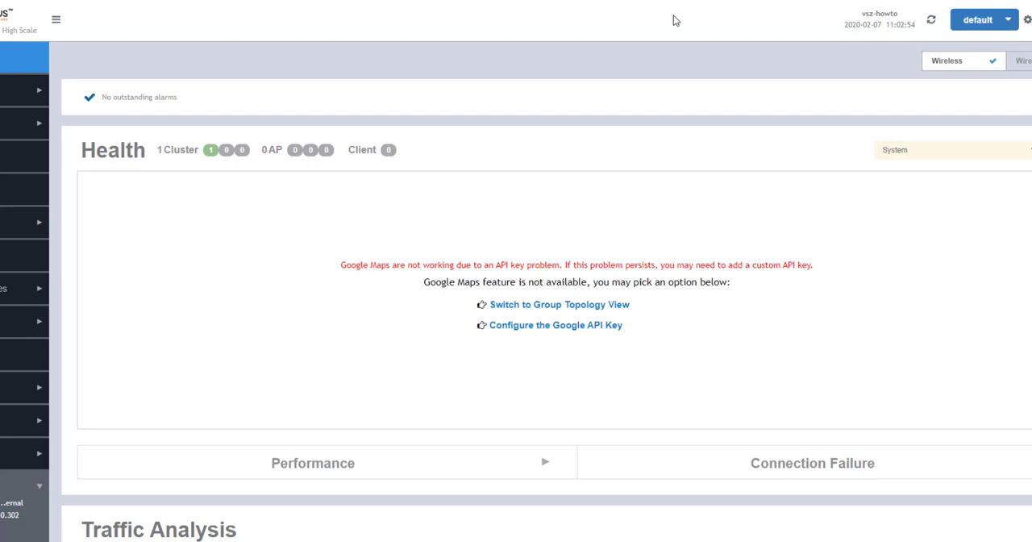
{"action": "mouse_move", "coordinate": [641, 66]}
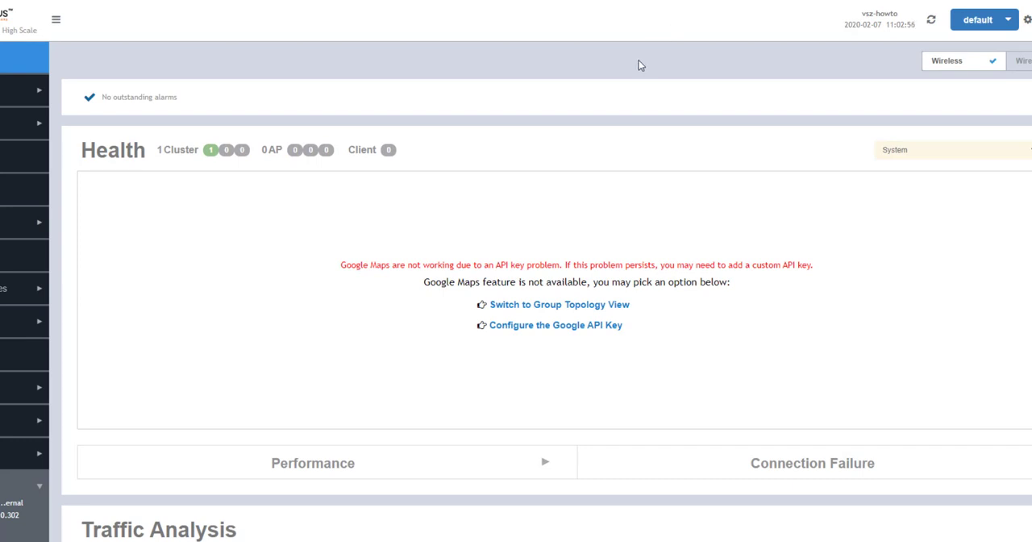